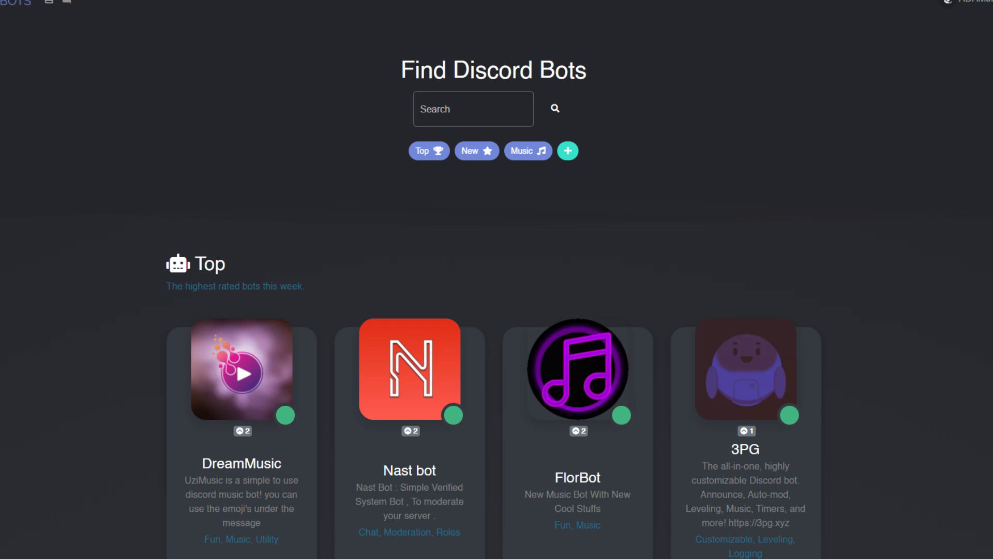
# Scroll the bot listing sites and the server's member list of online bots.
pyautogui.scroll(-3)
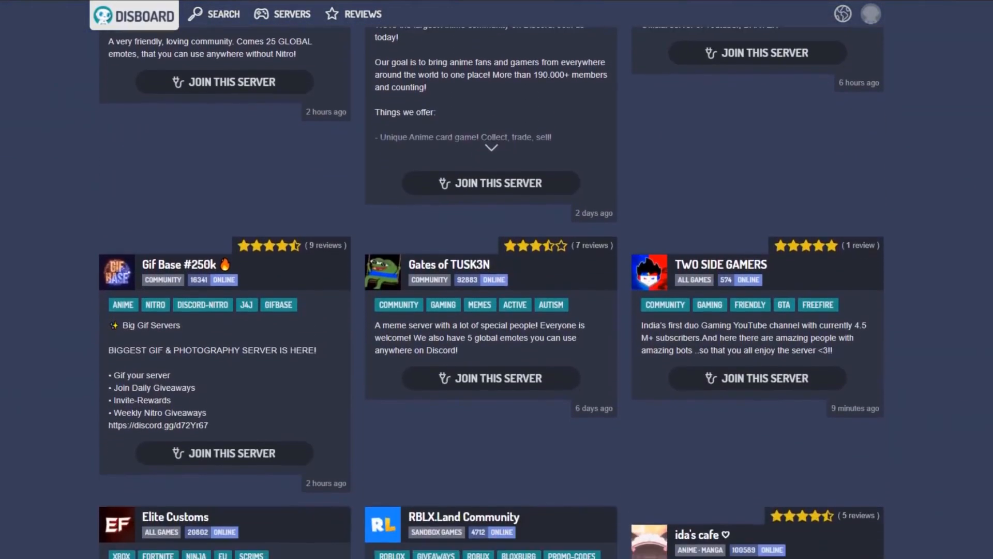
pyautogui.scroll(3)
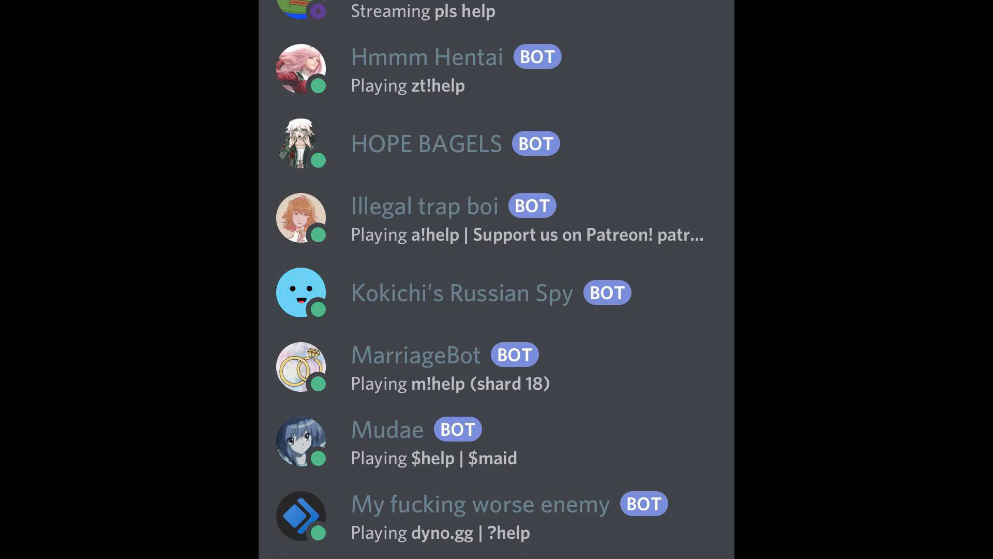
pyautogui.scroll(-3)
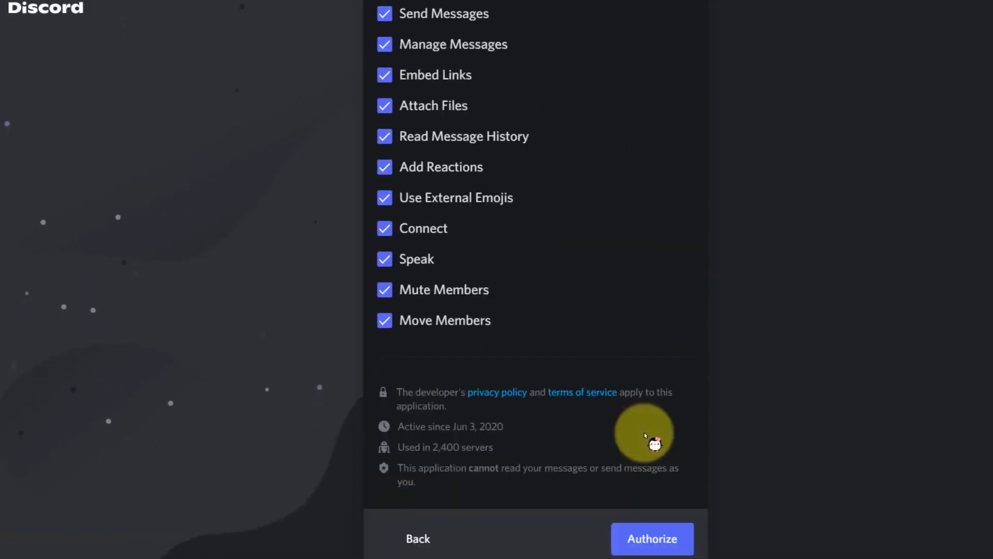
# Authorize ScrumpBot with its listed permissions and pass the hCaptcha check.
pyautogui.click(651, 538)
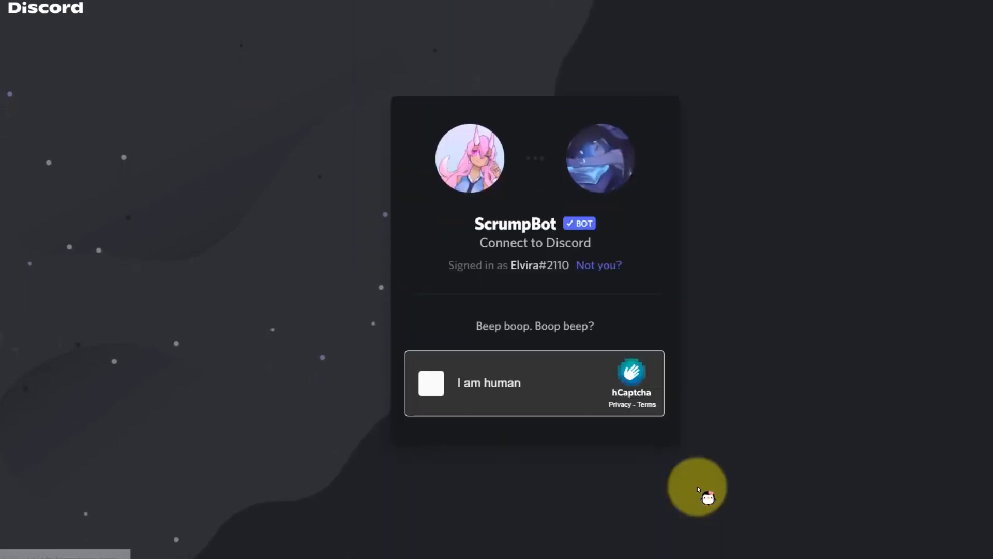
pyautogui.click(430, 382)
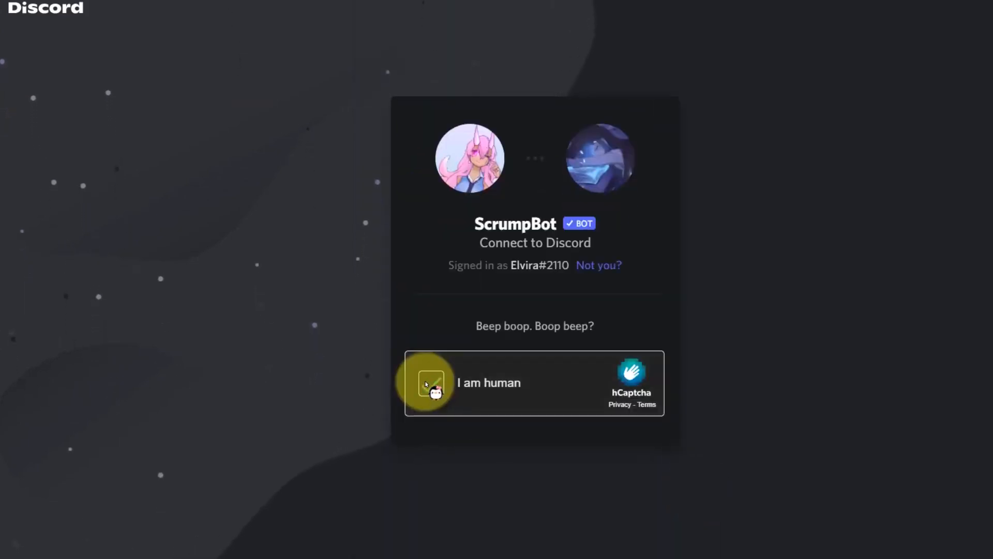
pyautogui.click(432, 383)
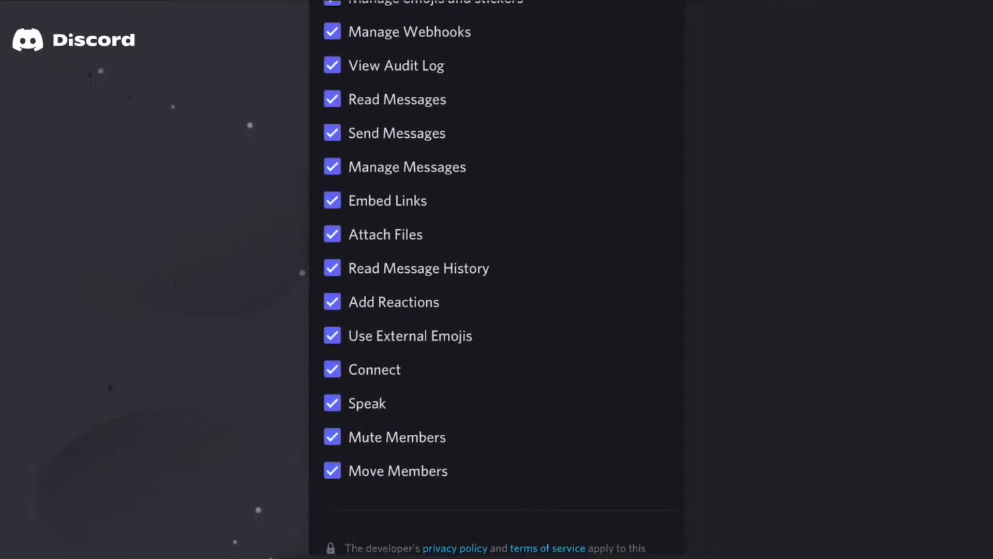
# Send k!stickyremove #banner-submission to remove that channel's sticky message.
pyautogui.scroll(-3)
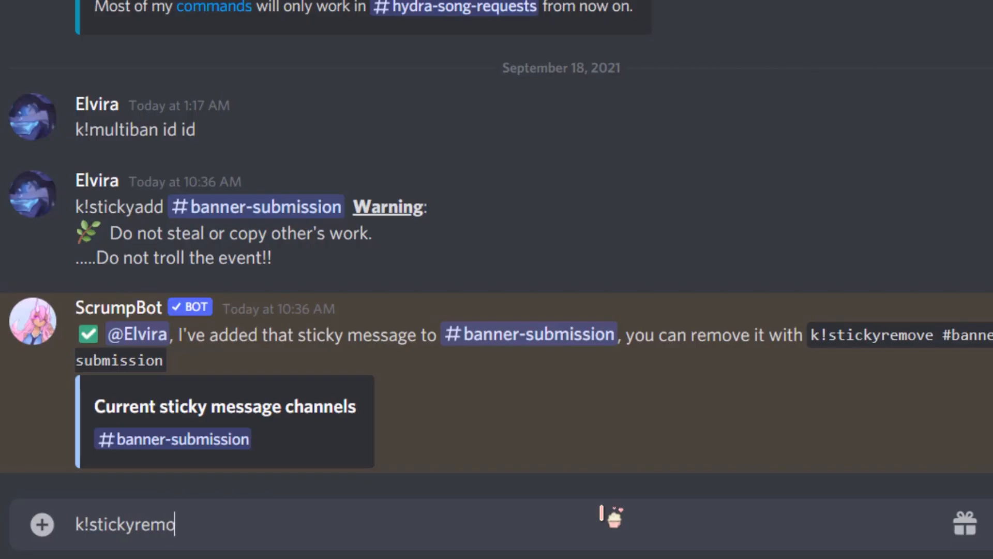
pyautogui.write('ve #banner-submission')
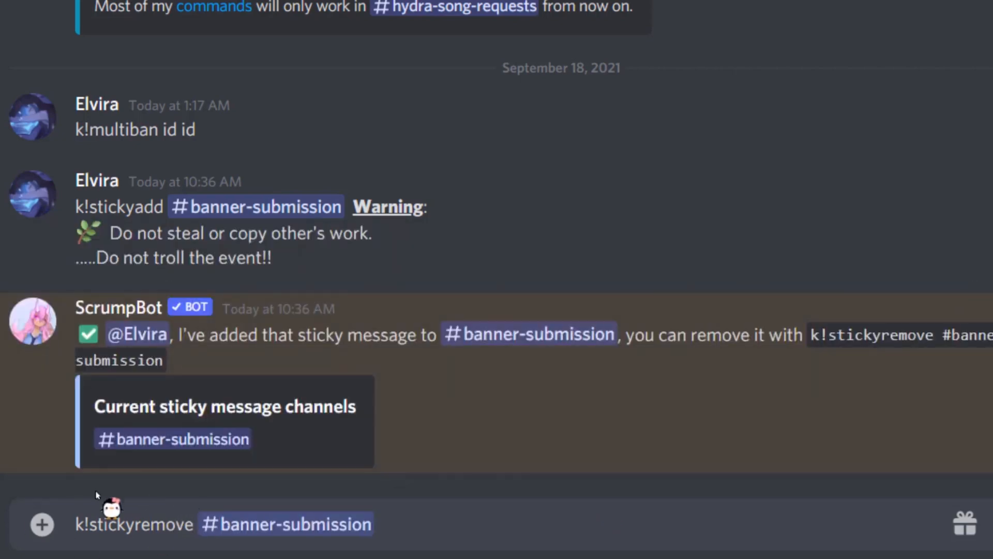
pyautogui.press('enter')
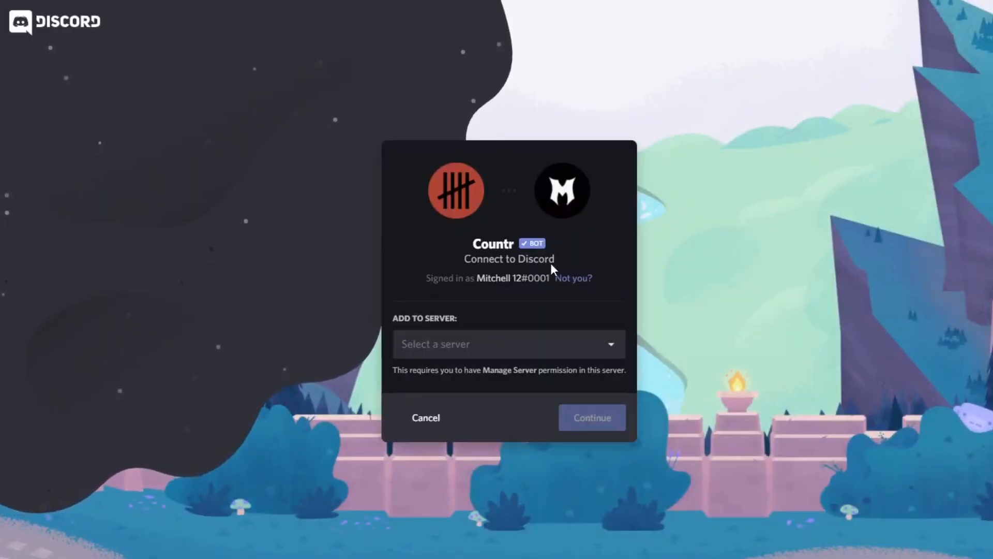
# Add Countr to the #TeamM12 server and kick GhostPingDetector.
pyautogui.click(509, 343)
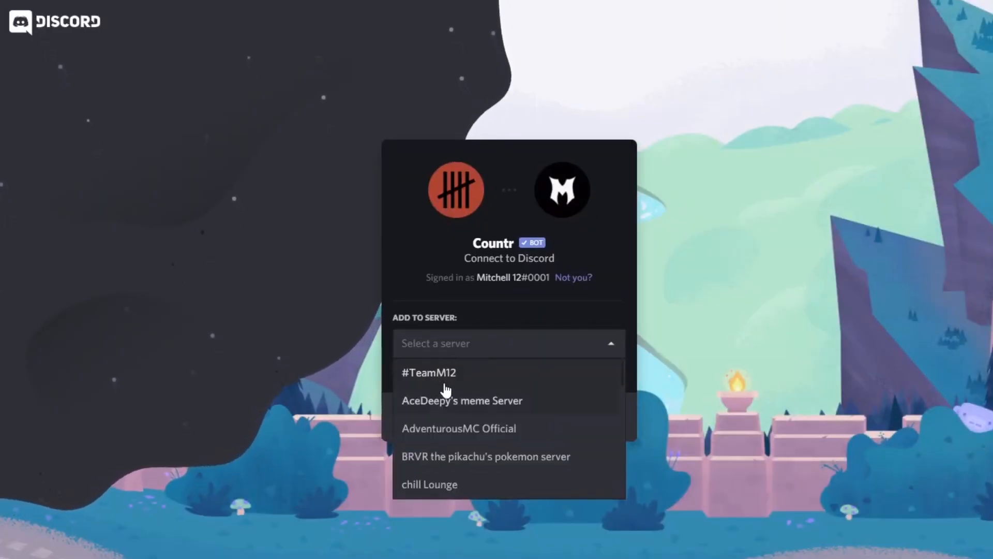
pyautogui.click(428, 371)
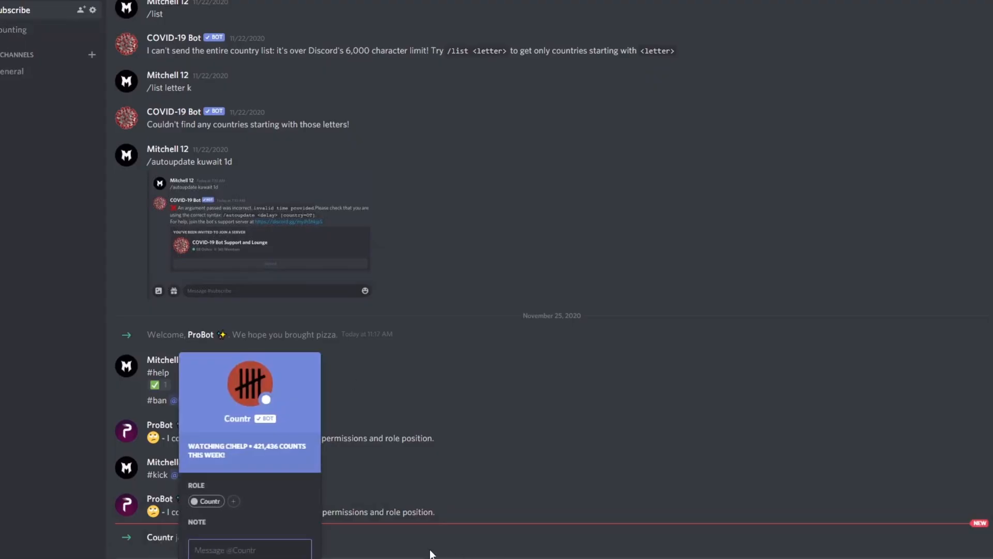
pyautogui.click(431, 555)
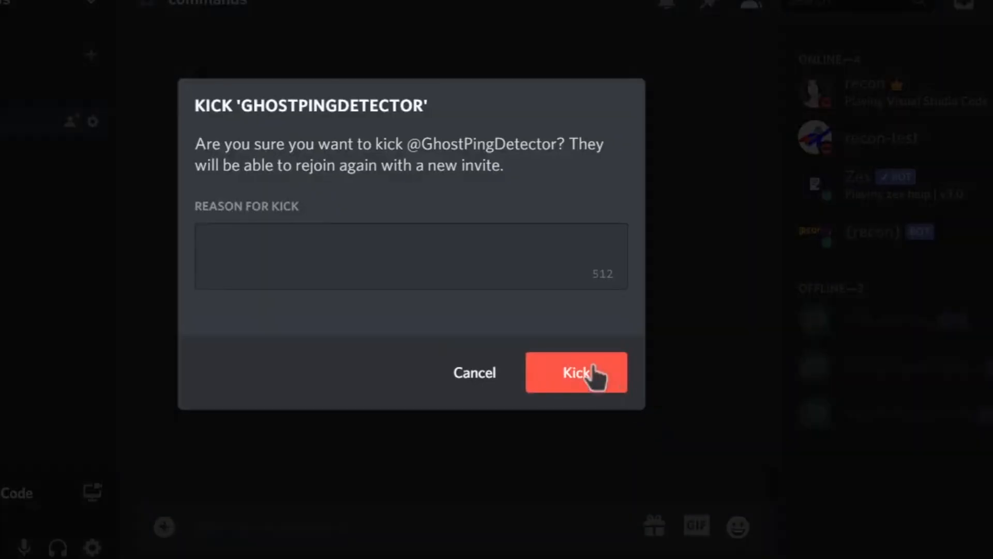
pyautogui.click(575, 373)
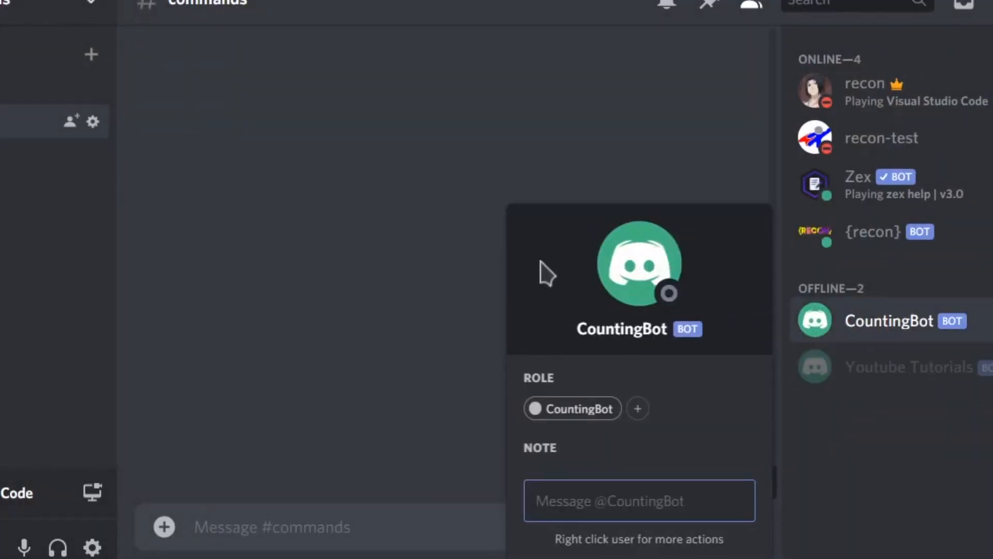
pyautogui.moveTo(641, 114)
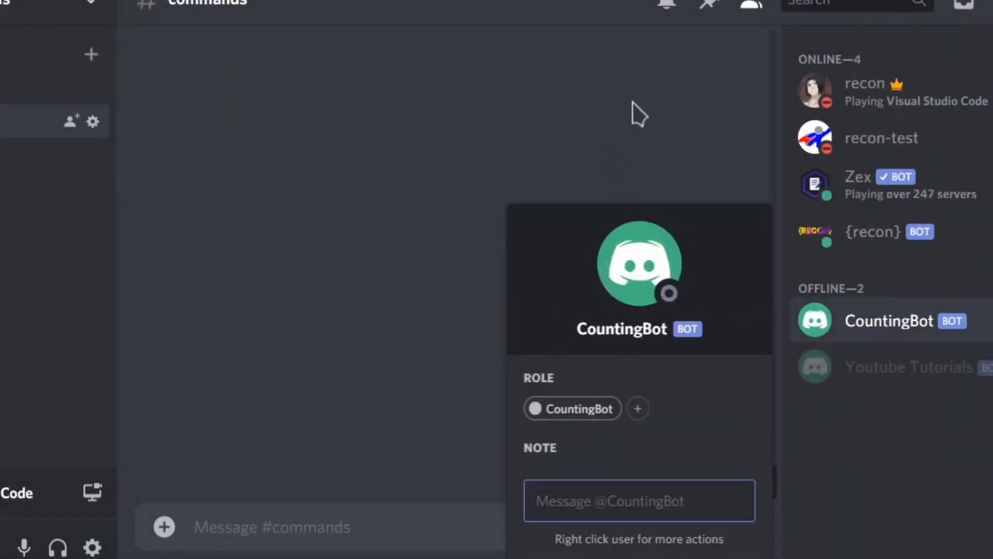
# Post counts in the M12 server's counting channels, then begin adding YAGPDB.xyz to a server.
pyautogui.click(101, 135)
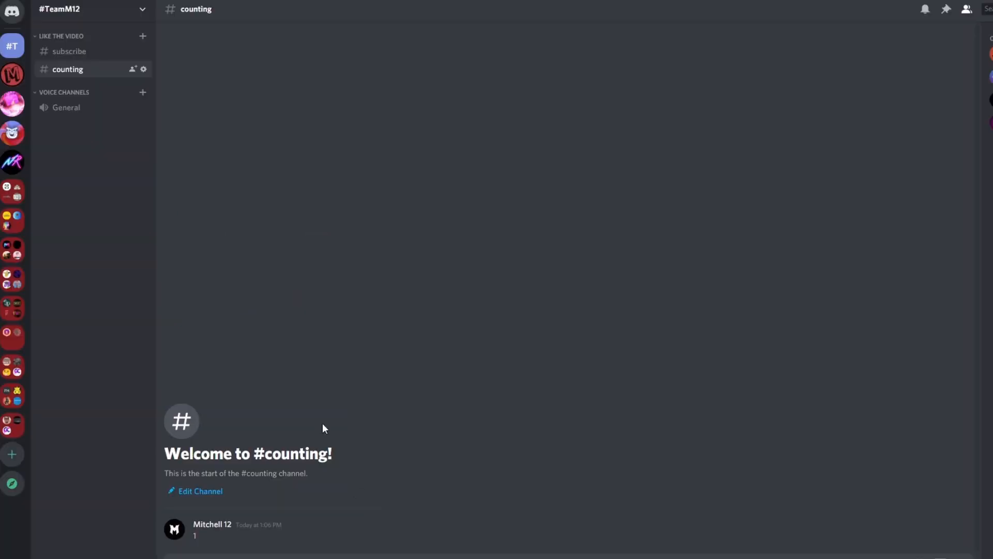
pyautogui.click(13, 75)
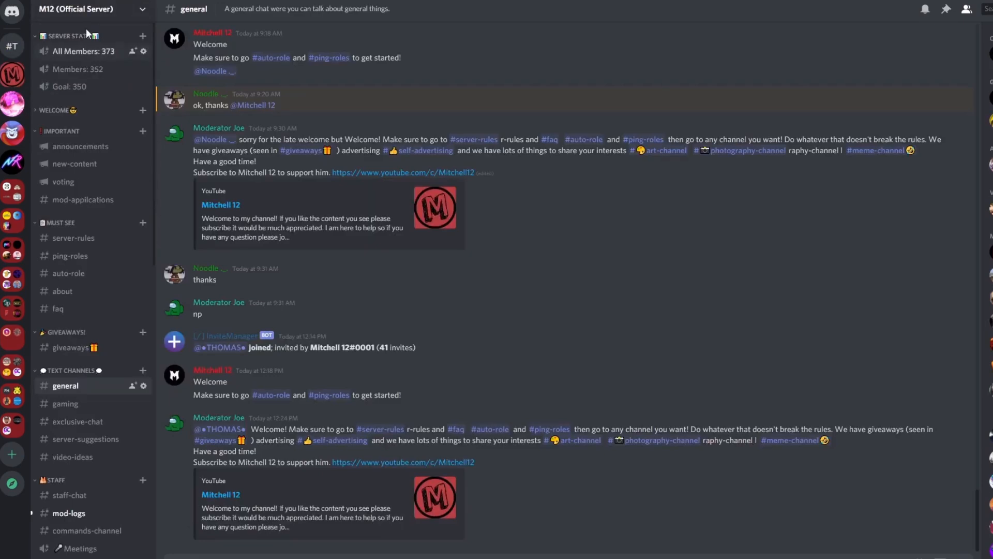
pyautogui.moveTo(106, 169)
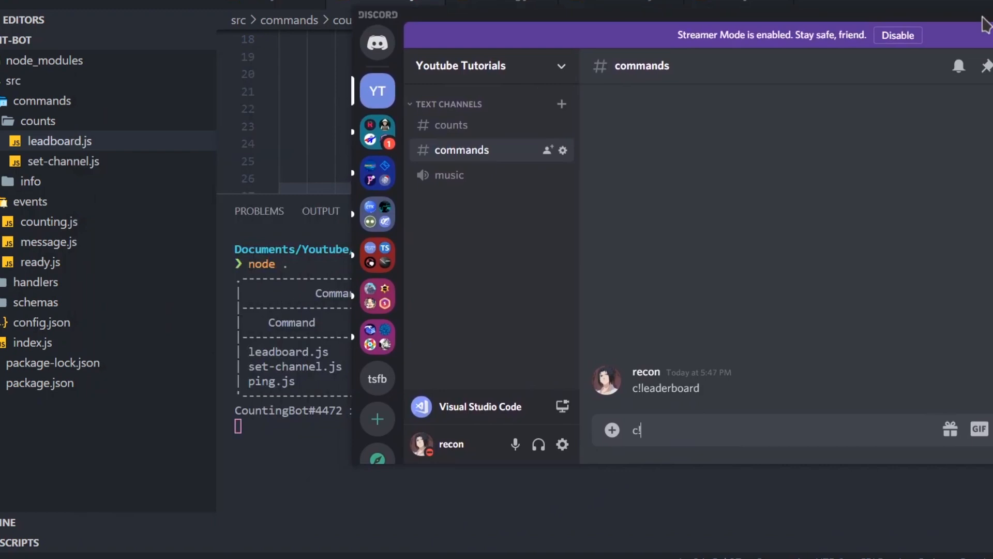
pyautogui.press('enter')
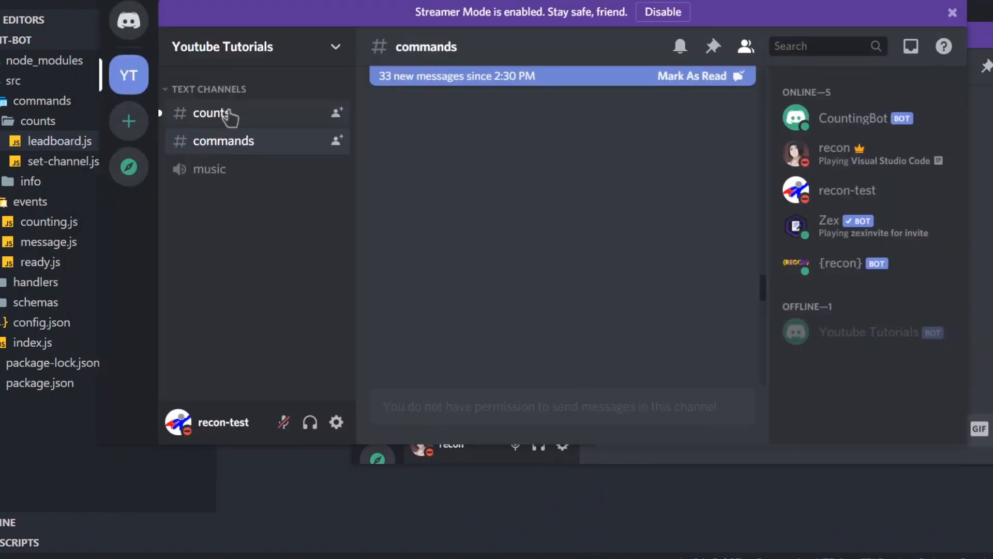
pyautogui.click(211, 113)
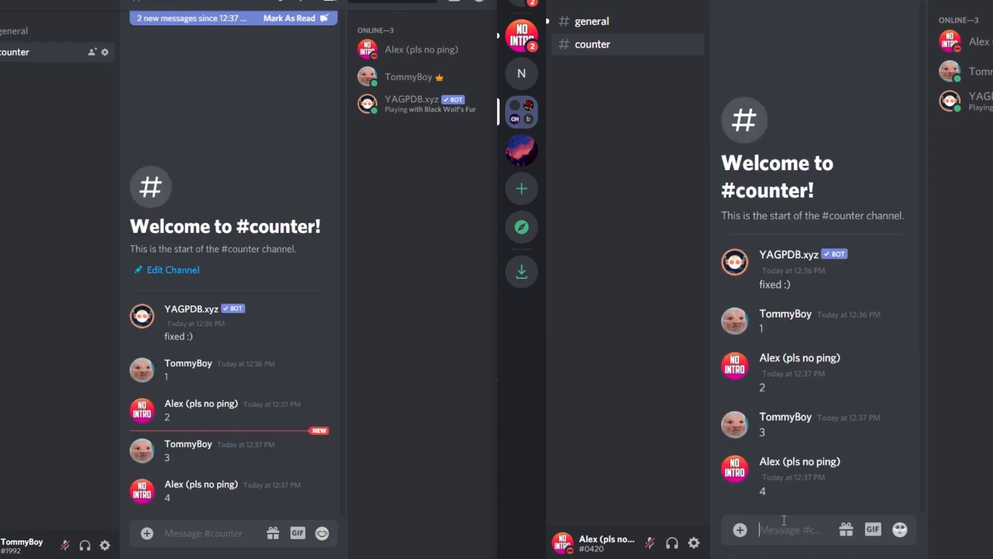
pyautogui.write('6')
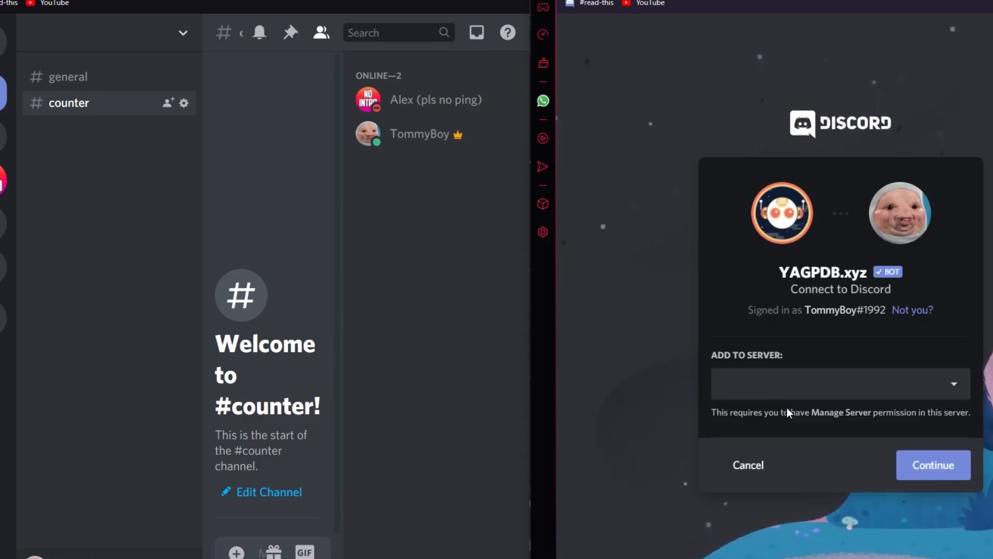
pyautogui.click(932, 464)
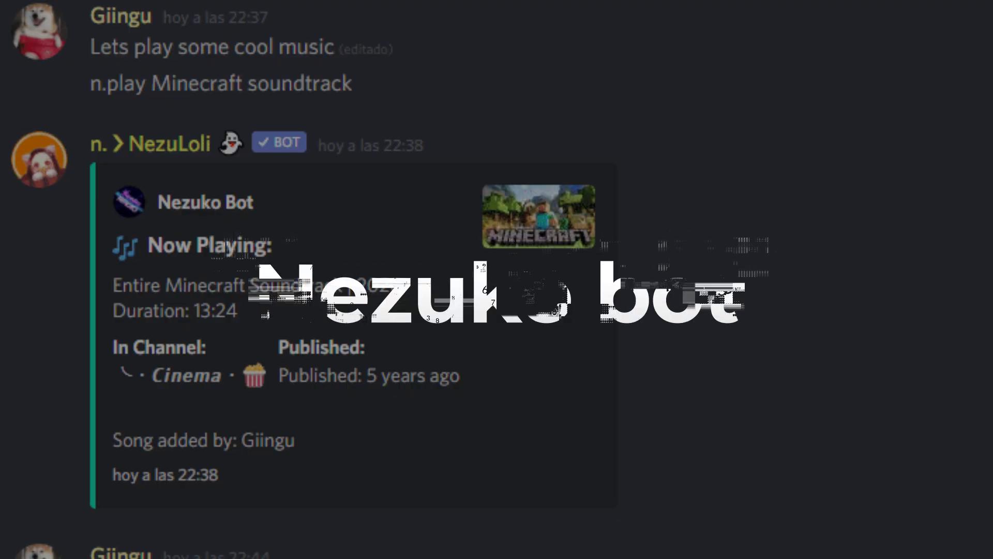
pyautogui.scroll(-3)
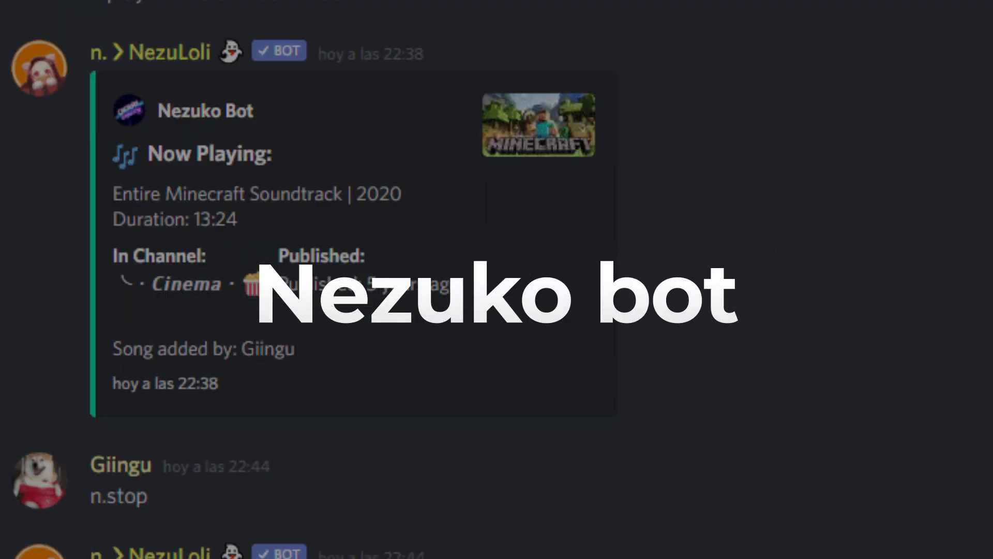
pyautogui.scroll(-3)
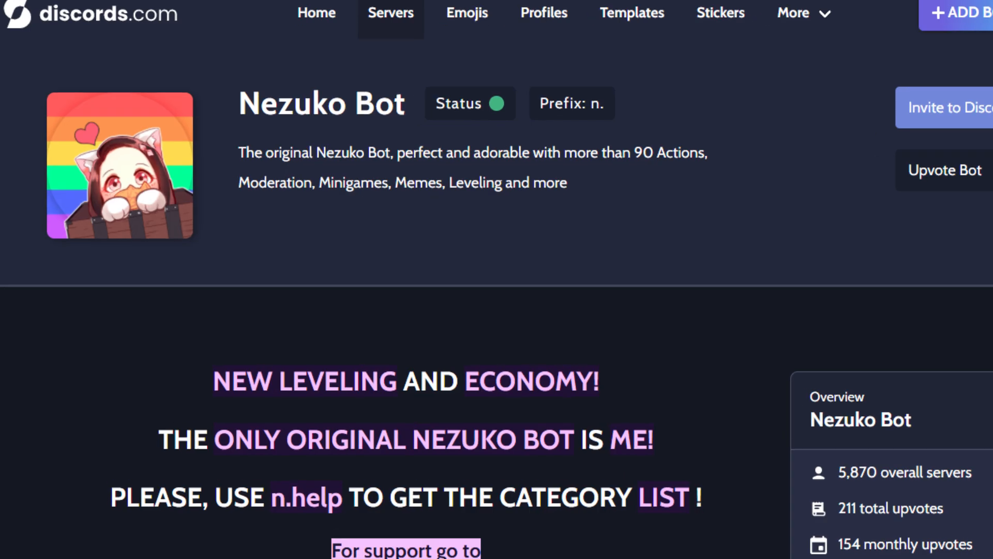
pyautogui.scroll(-3)
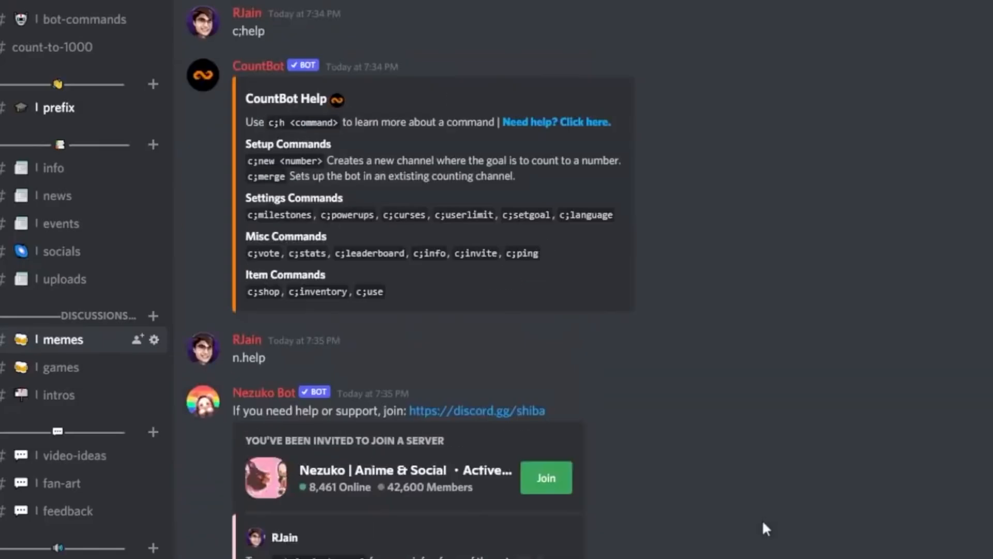
pyautogui.scroll(-3)
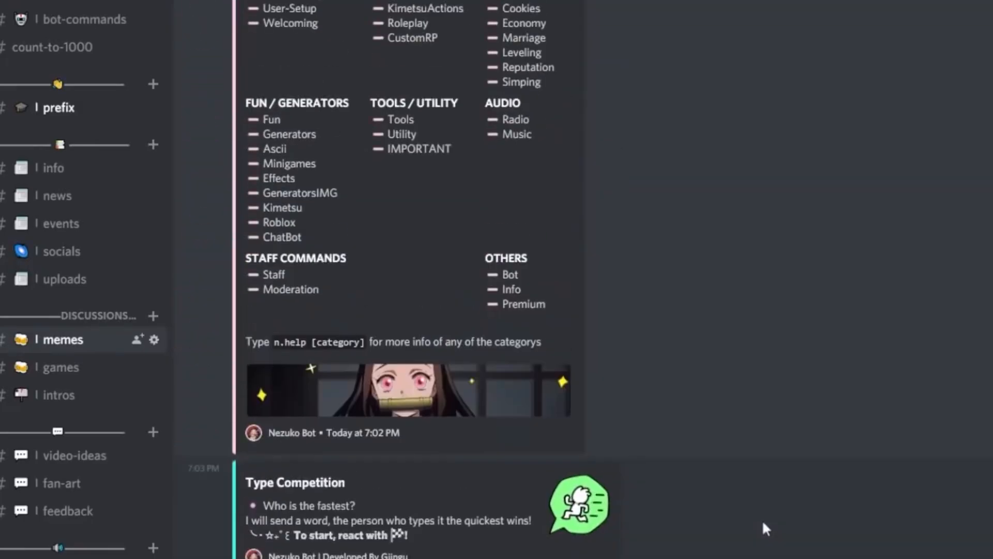
pyautogui.moveTo(732, 463)
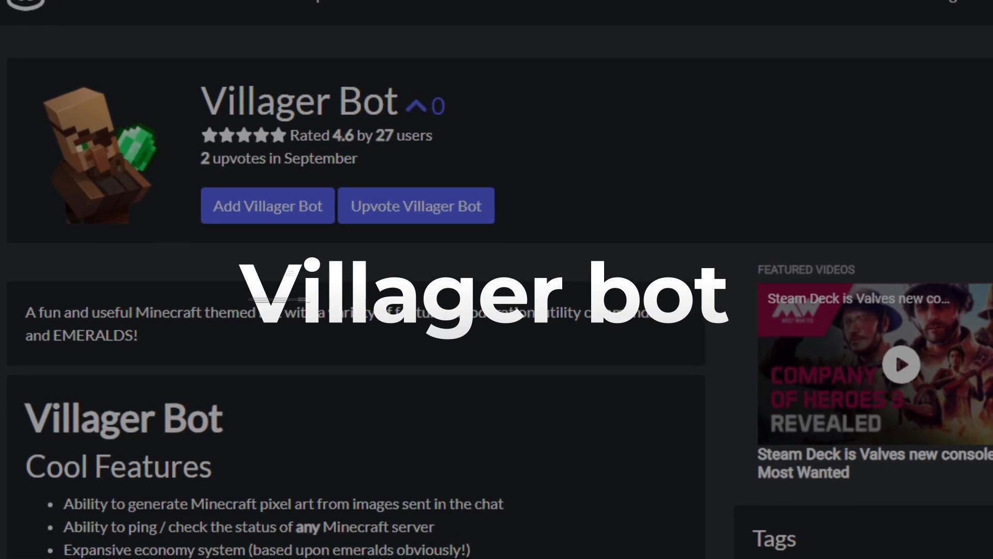
pyautogui.scroll(-3)
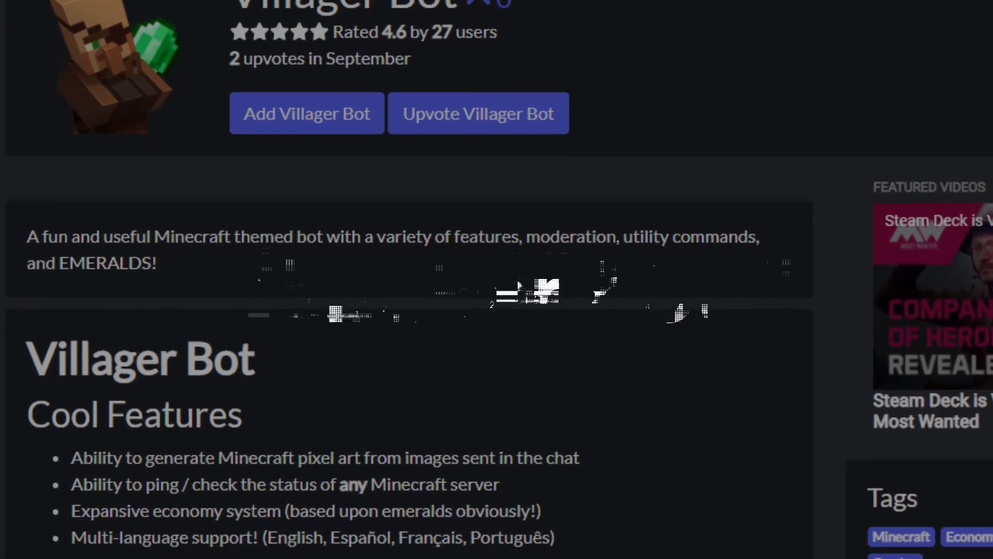
pyautogui.scroll(-3)
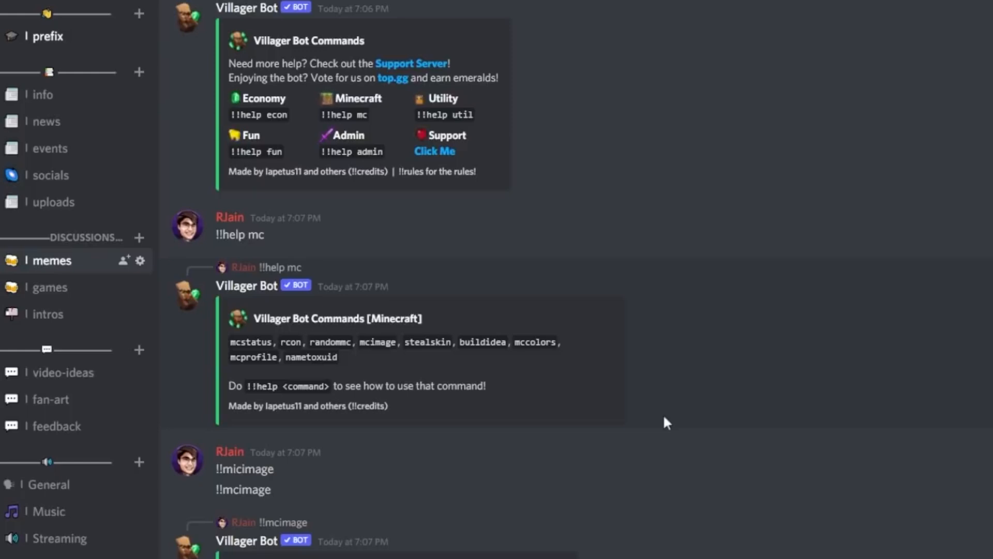
pyautogui.scroll(-3)
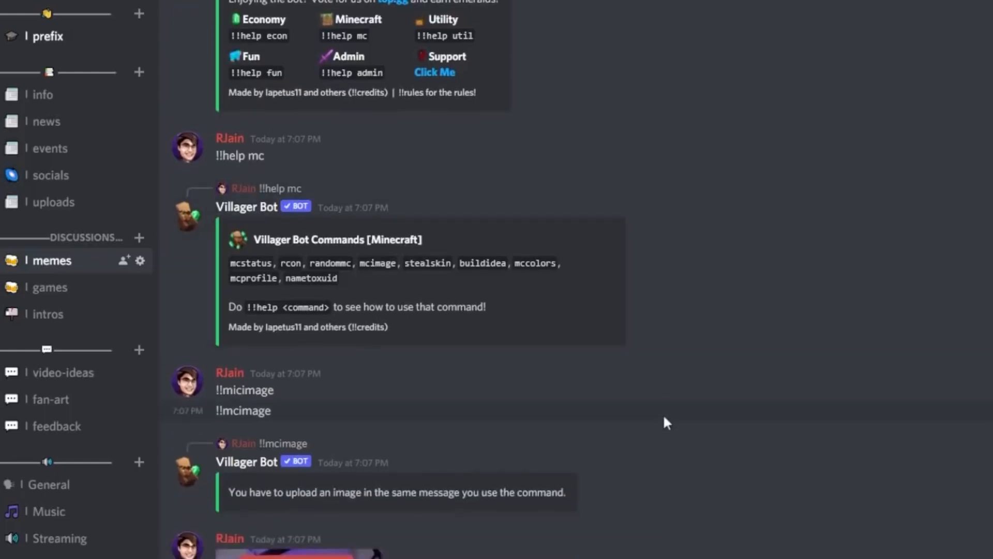
pyautogui.scroll(-3)
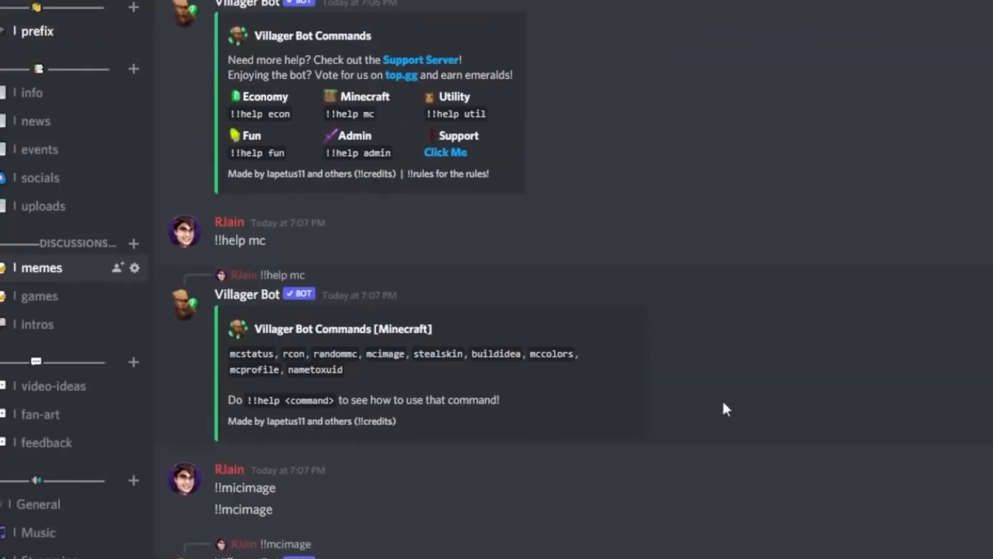
pyautogui.scroll(-3)
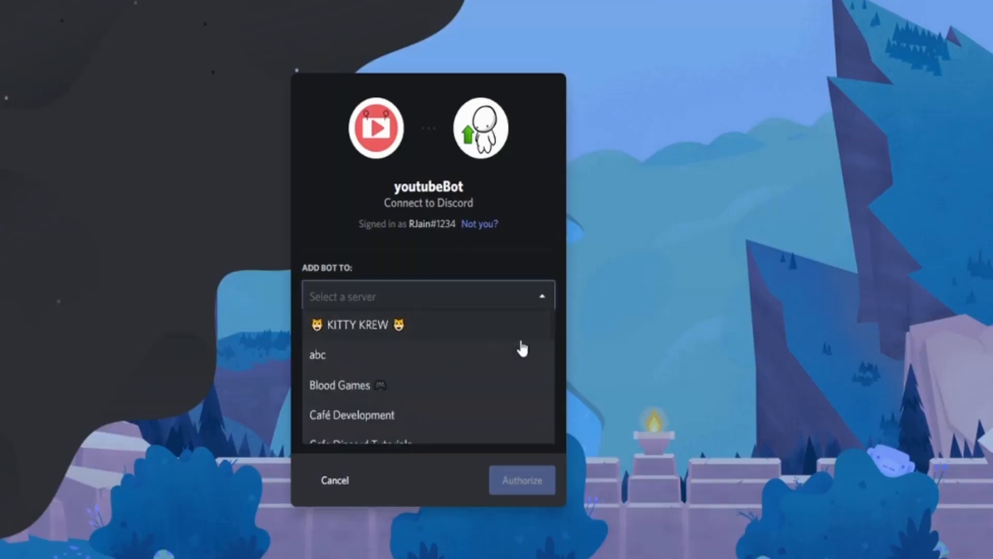
# Reply youtube to the yt activity prompt and join the watch-together invite in General voice.
pyautogui.scroll(-3)
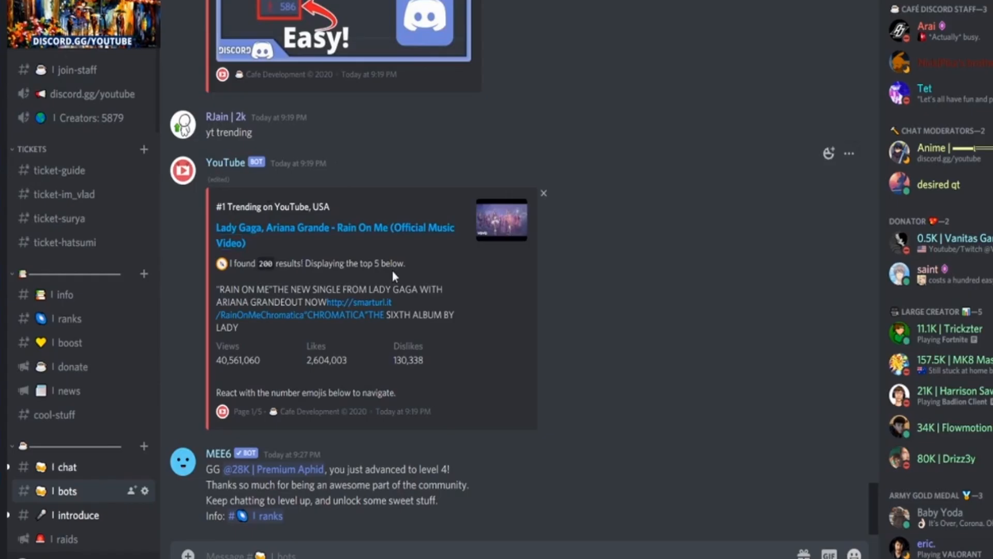
pyautogui.moveTo(583, 356)
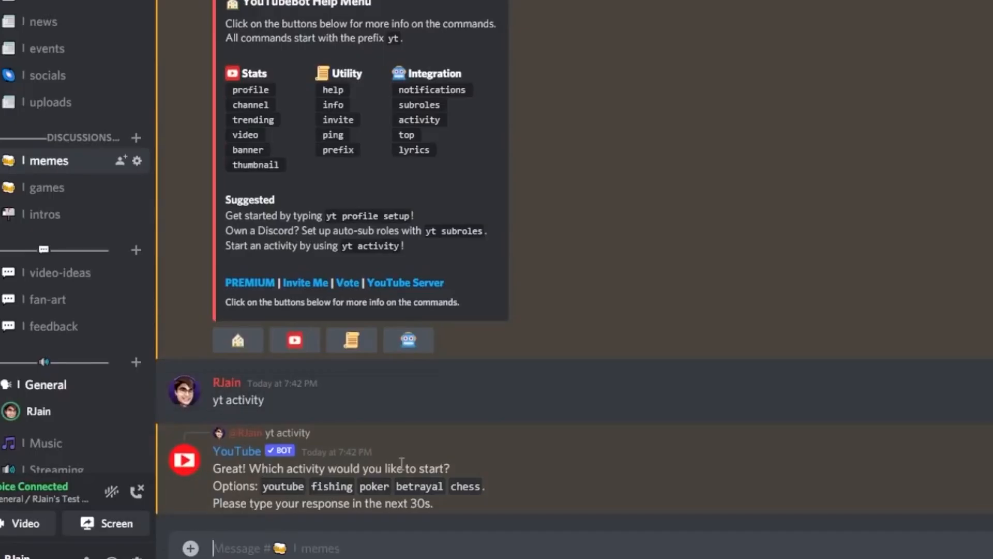
pyautogui.write('youtube')
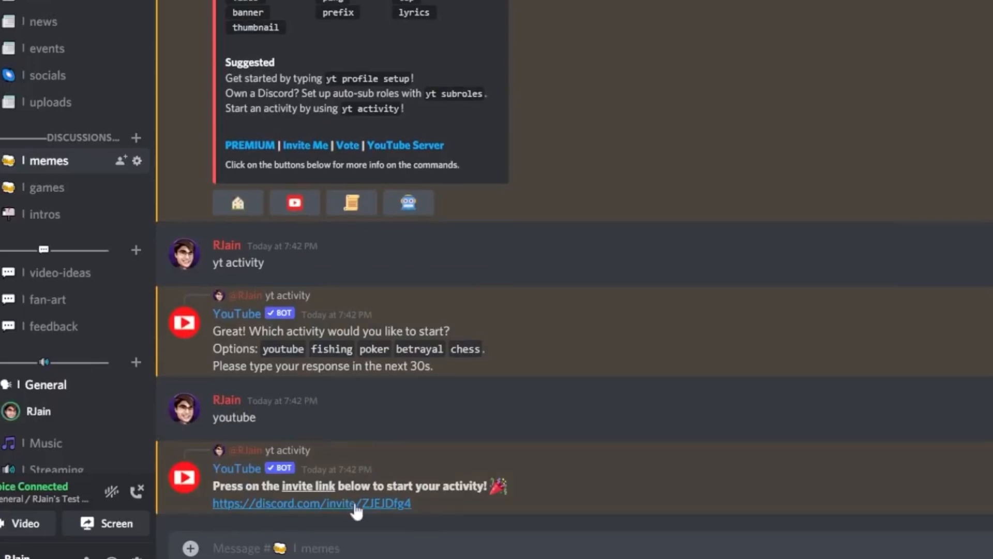
pyautogui.click(310, 503)
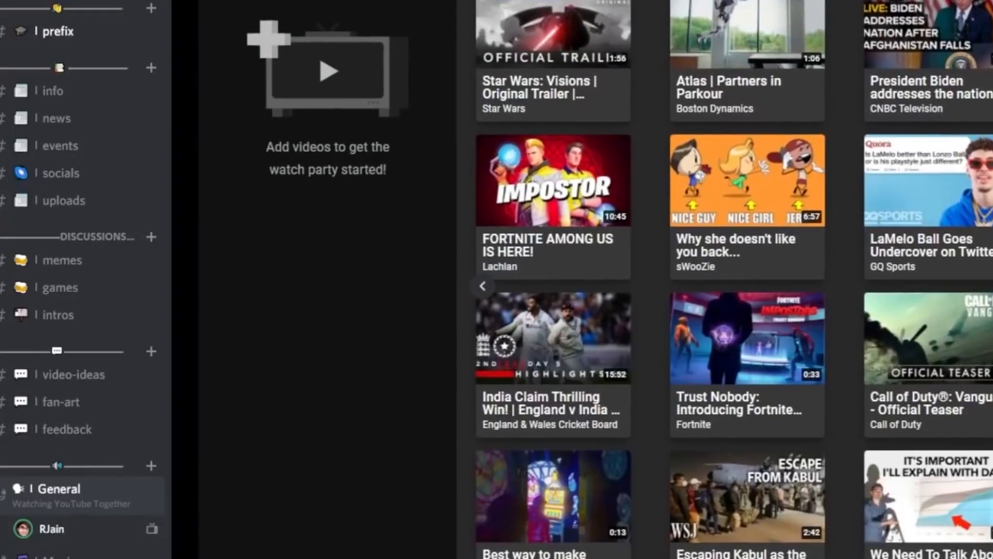
pyautogui.moveTo(69, 260)
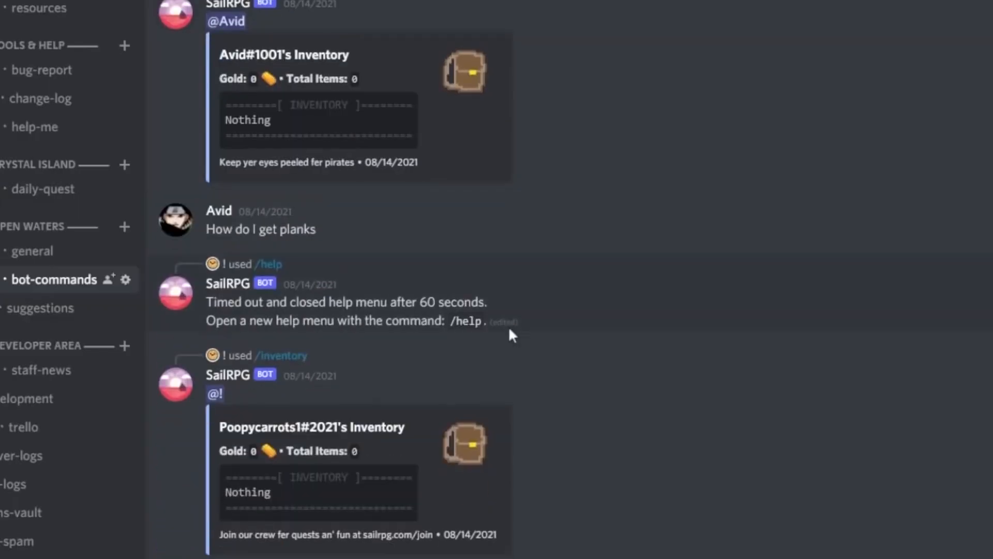
pyautogui.scroll(-3)
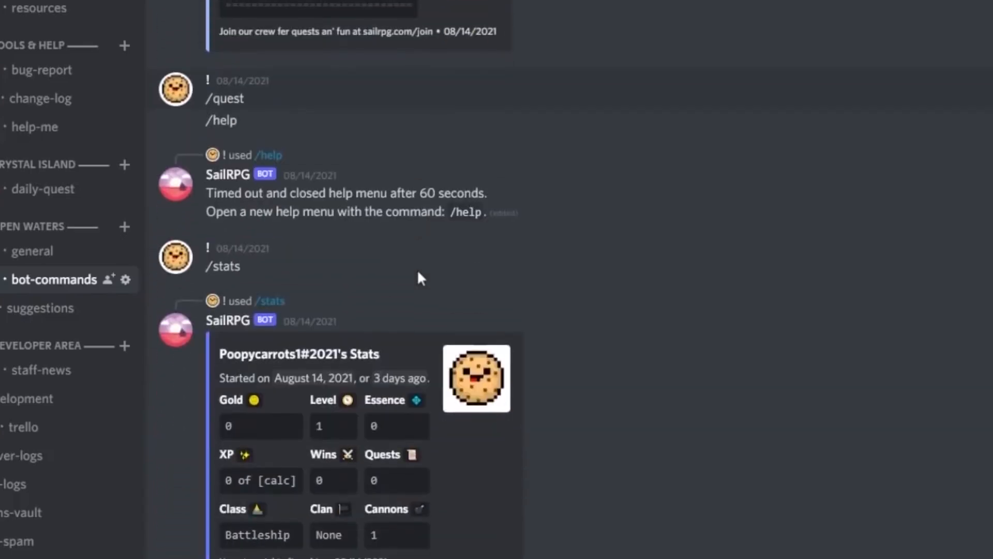
pyautogui.scroll(-3)
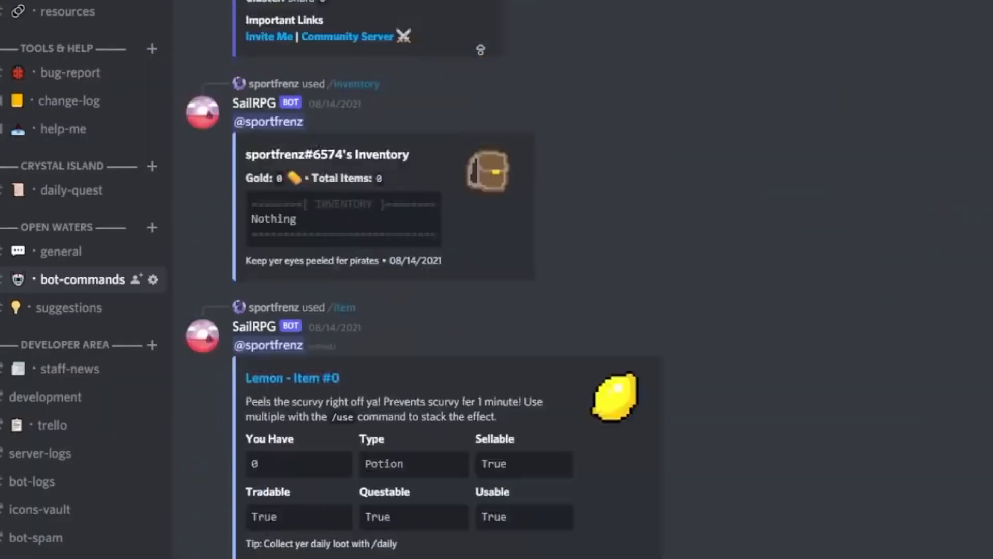
pyautogui.scroll(-3)
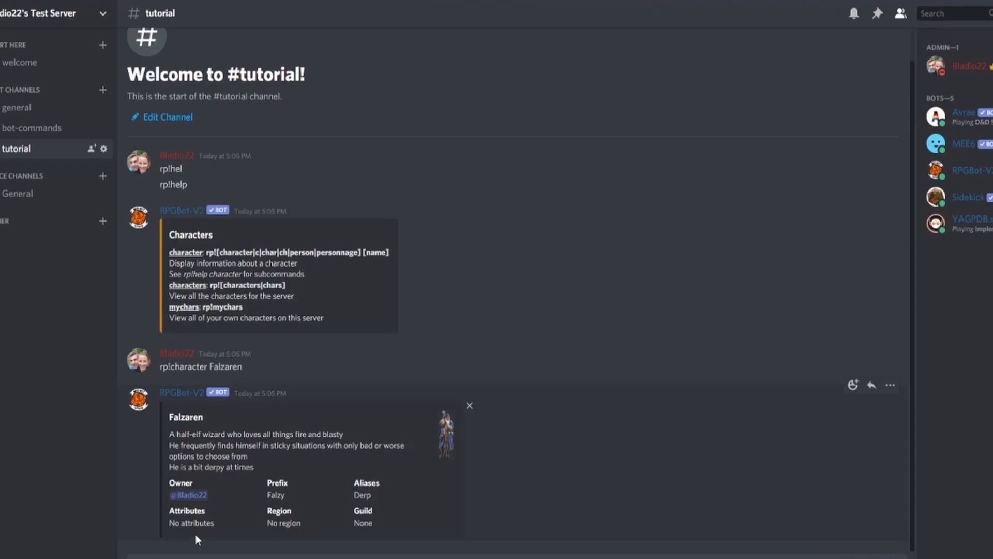
pyautogui.moveTo(364, 510)
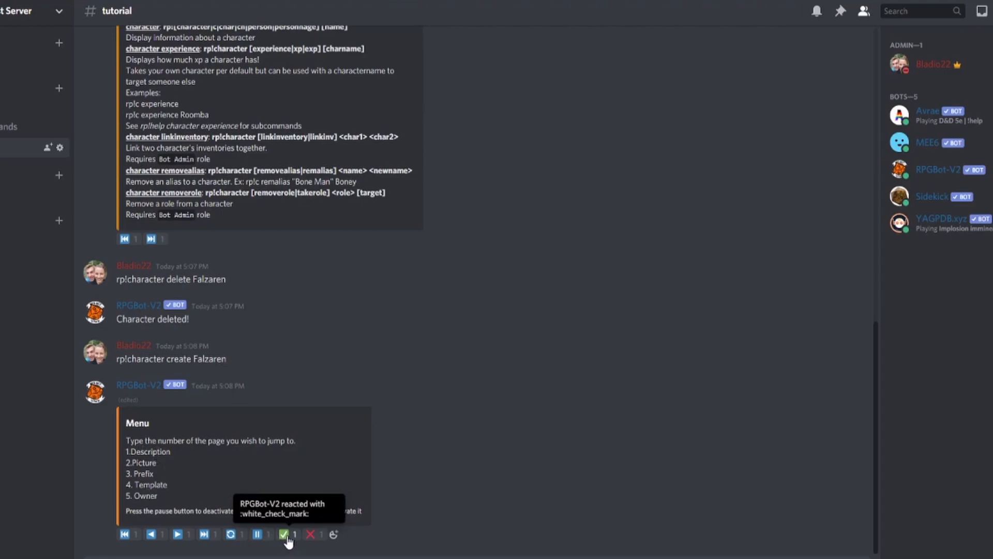
pyautogui.click(283, 534)
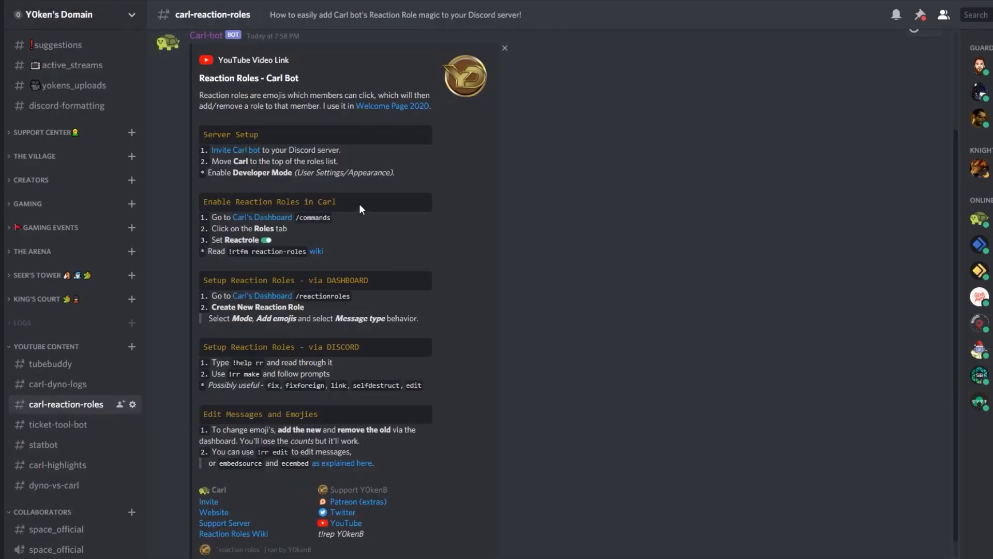
pyautogui.moveTo(236, 149)
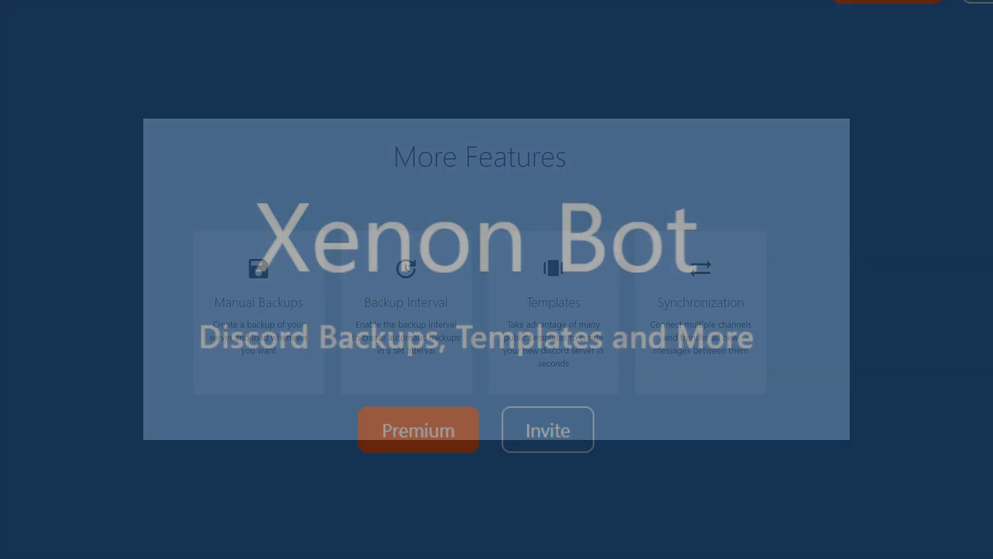
# List Xenon's slash commands with /, then go to the user settings.
pyautogui.click(546, 428)
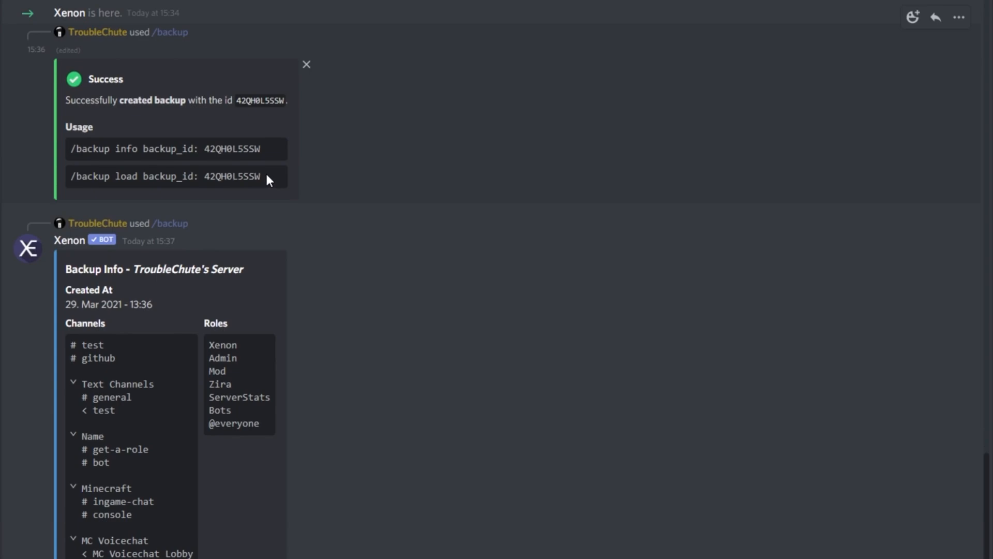
pyautogui.write('/')
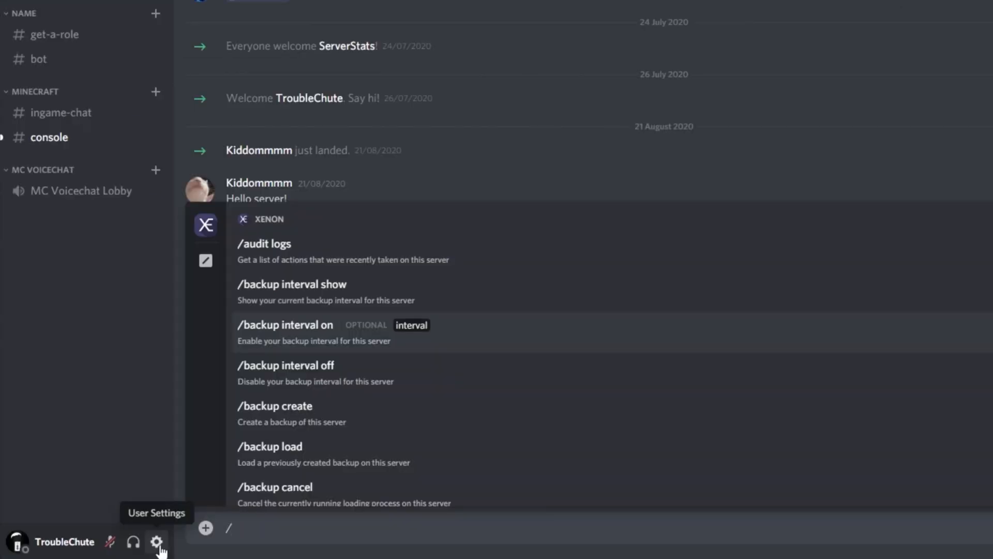
pyautogui.click(157, 543)
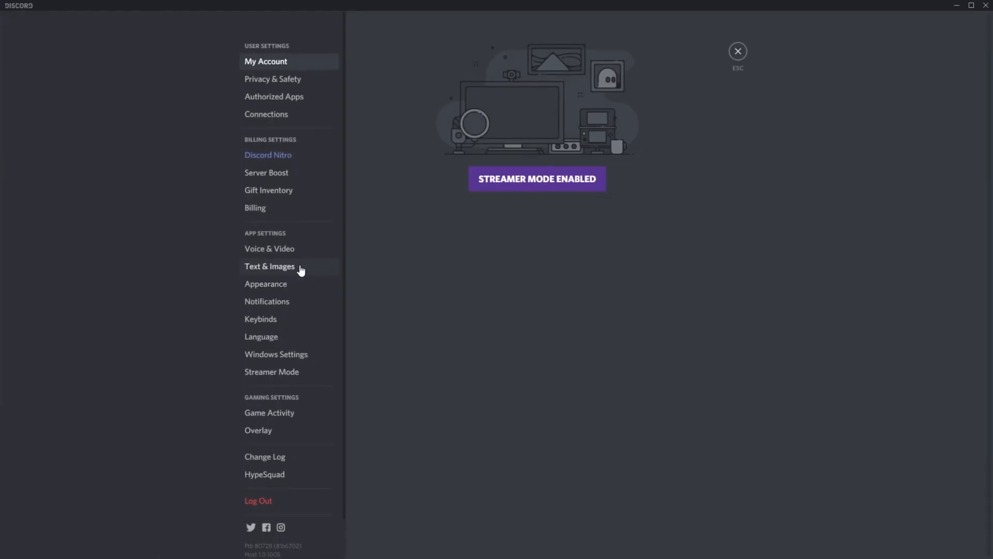
# Follow a server template link to the 'Create a Server based on Gaming' dialog.
pyautogui.click(269, 266)
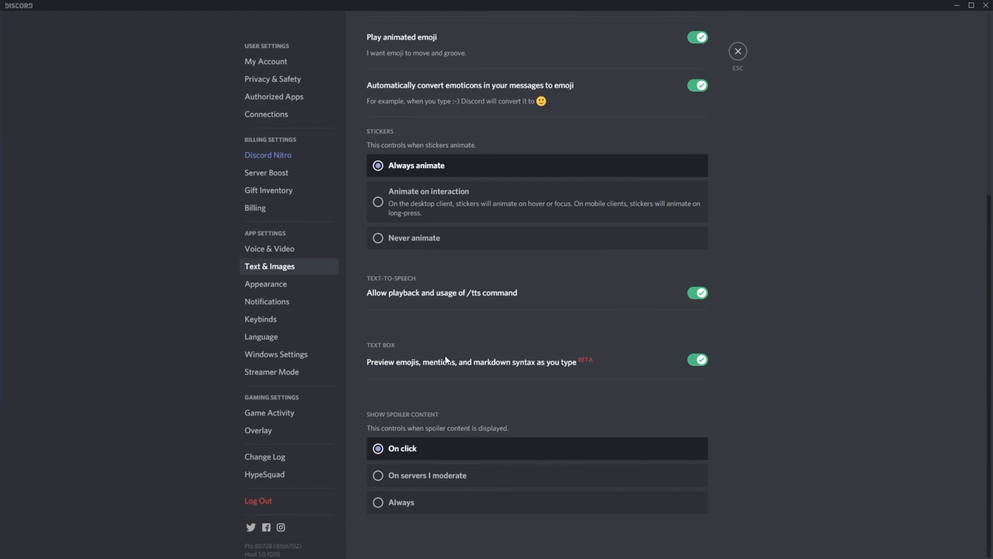
pyautogui.click(738, 51)
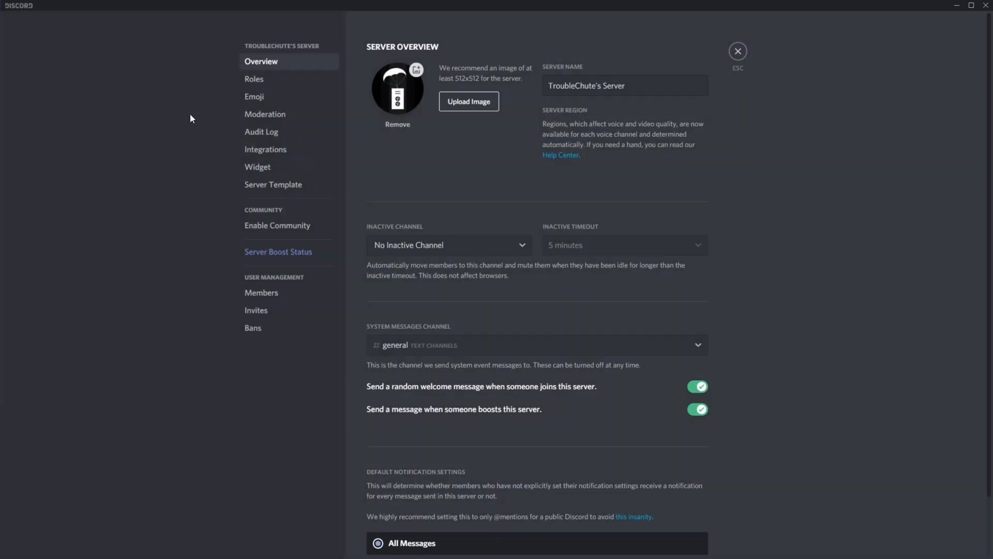
pyautogui.click(255, 79)
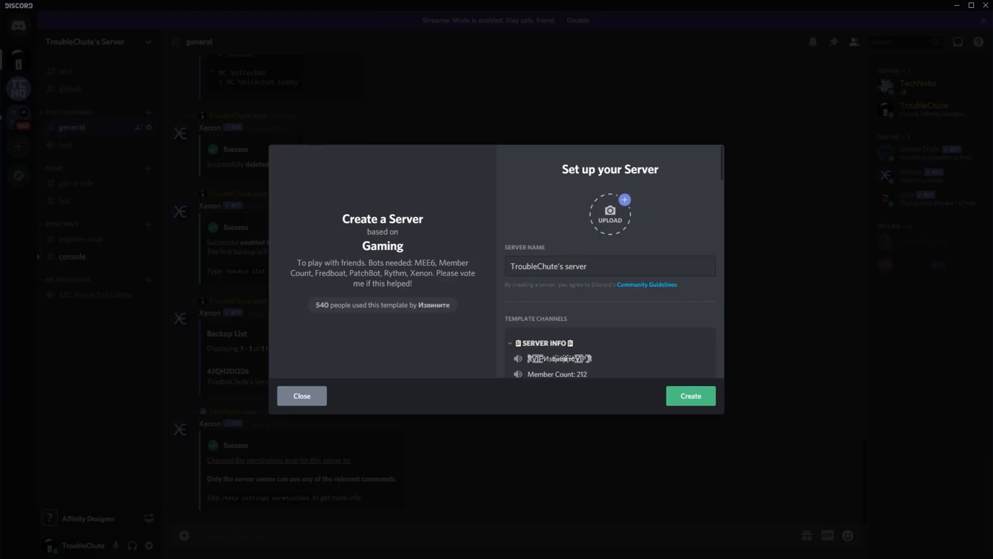
pyautogui.scroll(-3)
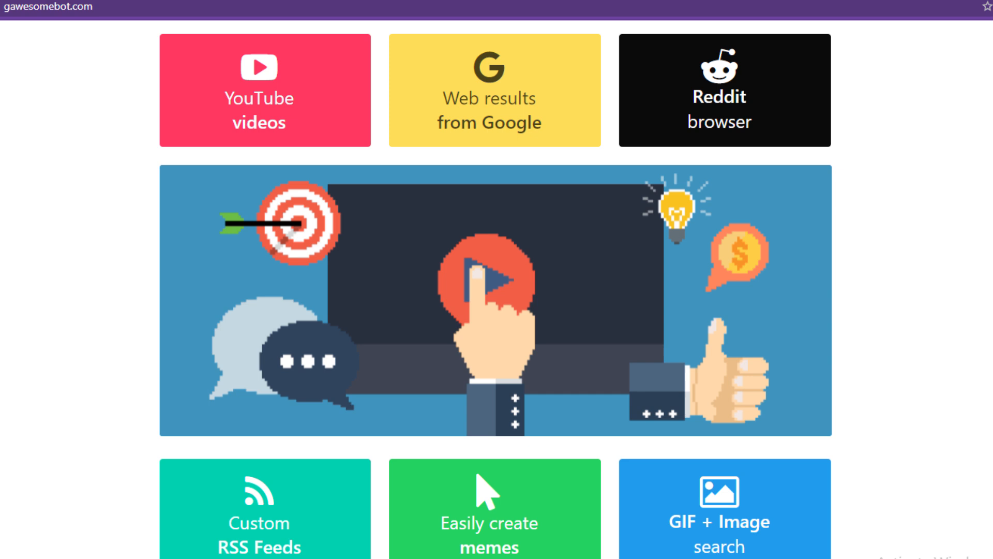
# Scroll gawesomebot.com to the feature grid of polls, trivia, giveaways and moderation.
pyautogui.scroll(-3)
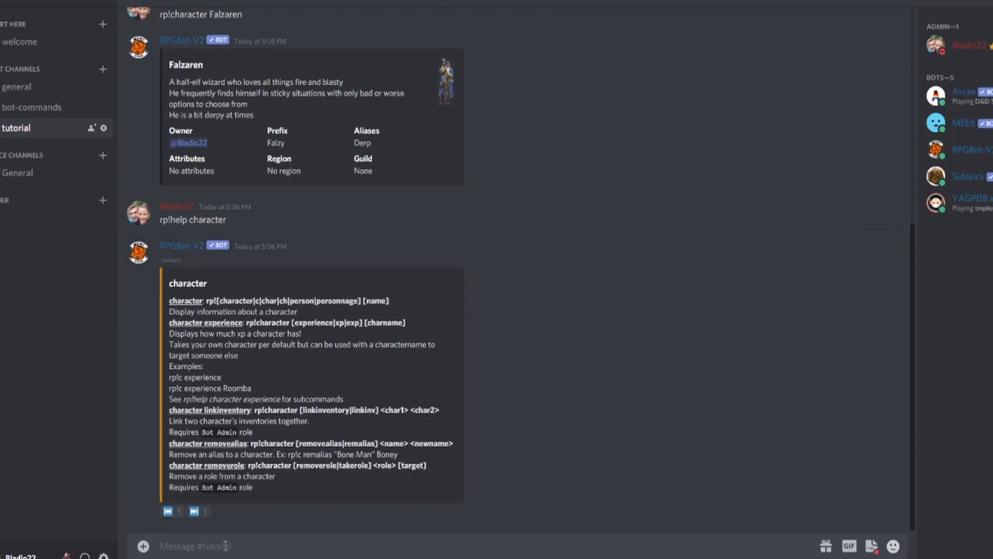
pyautogui.write('He frequently finds him')
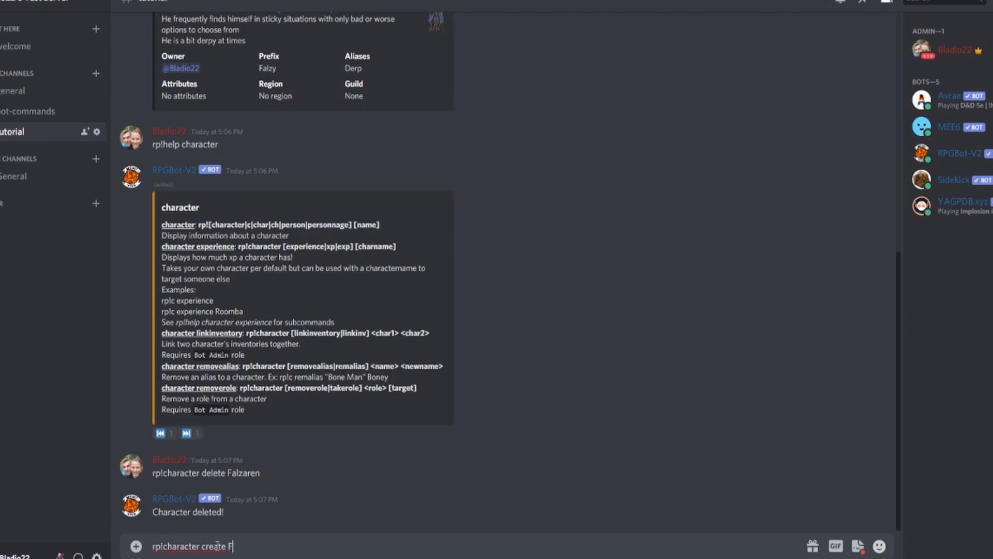
pyautogui.write('alza')
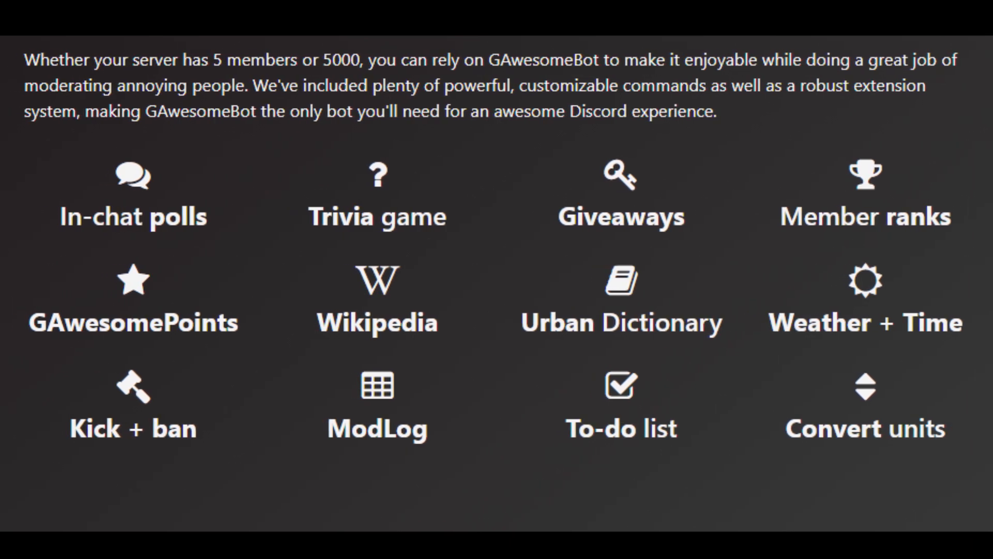
pyautogui.scroll(-3)
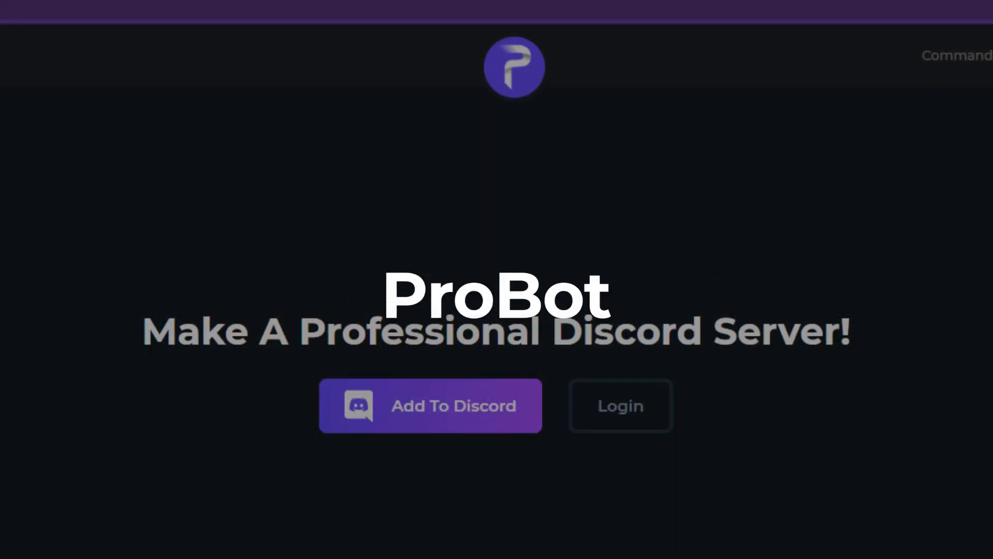
# From ProBot's profile start a DM with it and follow its dashboard link.
pyautogui.scroll(-3)
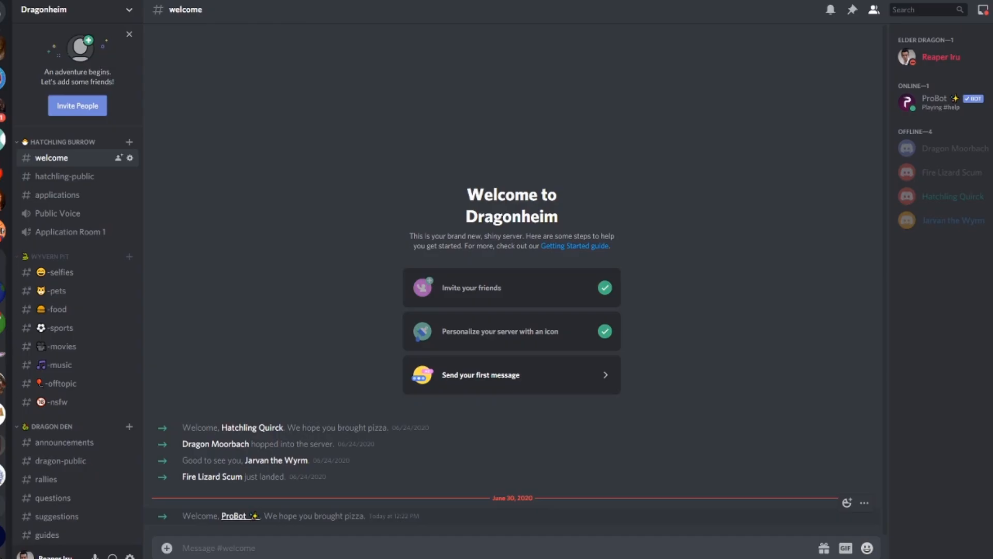
pyautogui.rightClick(237, 516)
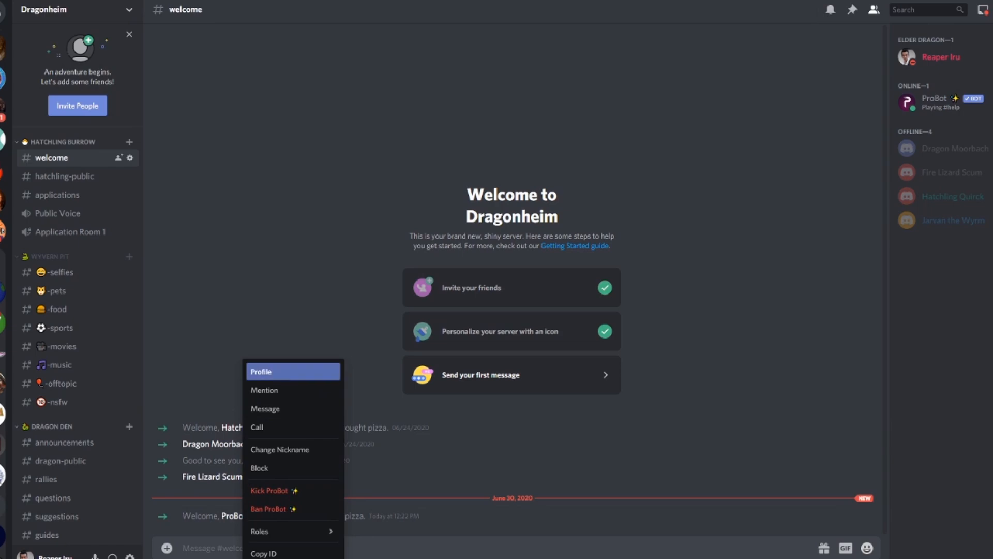
pyautogui.click(261, 371)
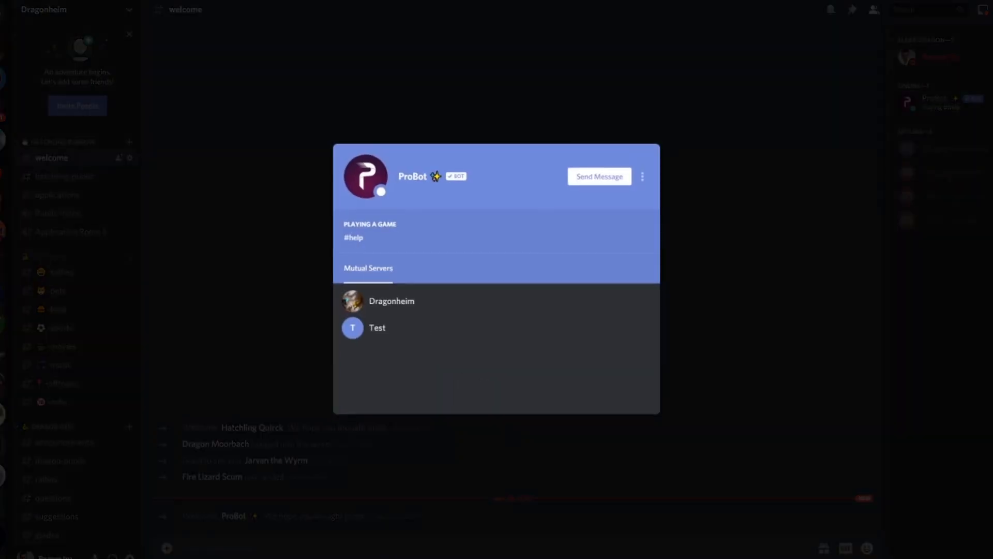
pyautogui.click(598, 176)
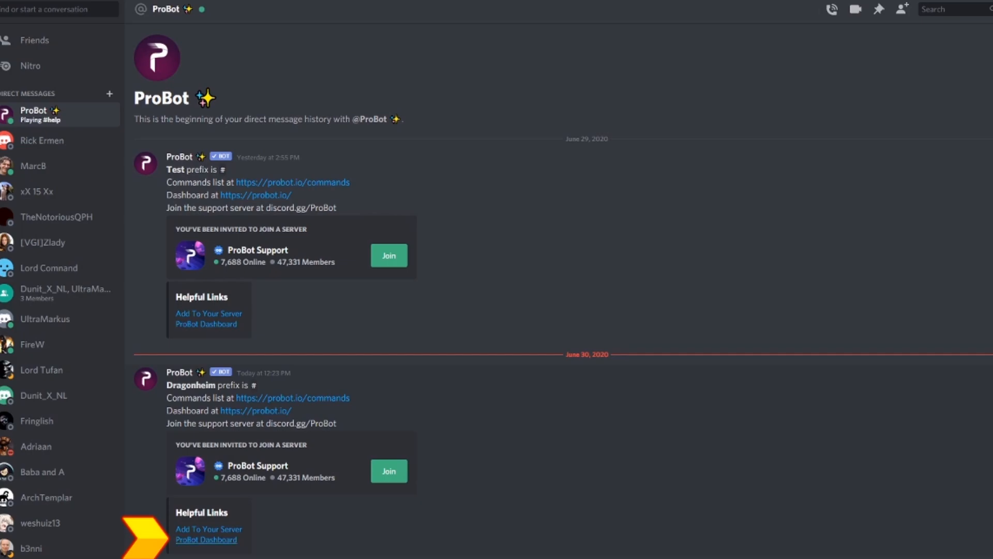
pyautogui.click(205, 539)
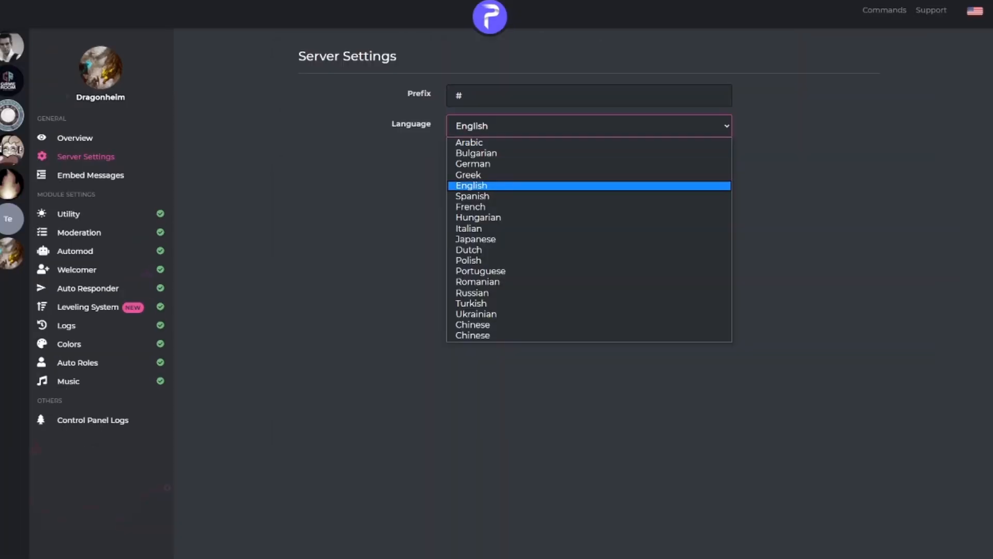
# Set the server language to Dutch and make automod mute spammers.
pyautogui.click(468, 249)
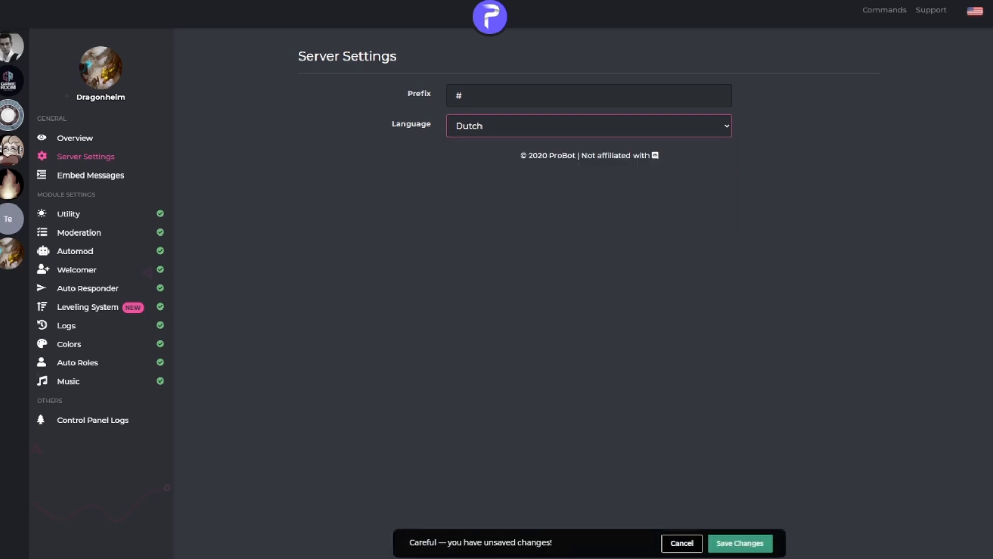
pyautogui.click(90, 175)
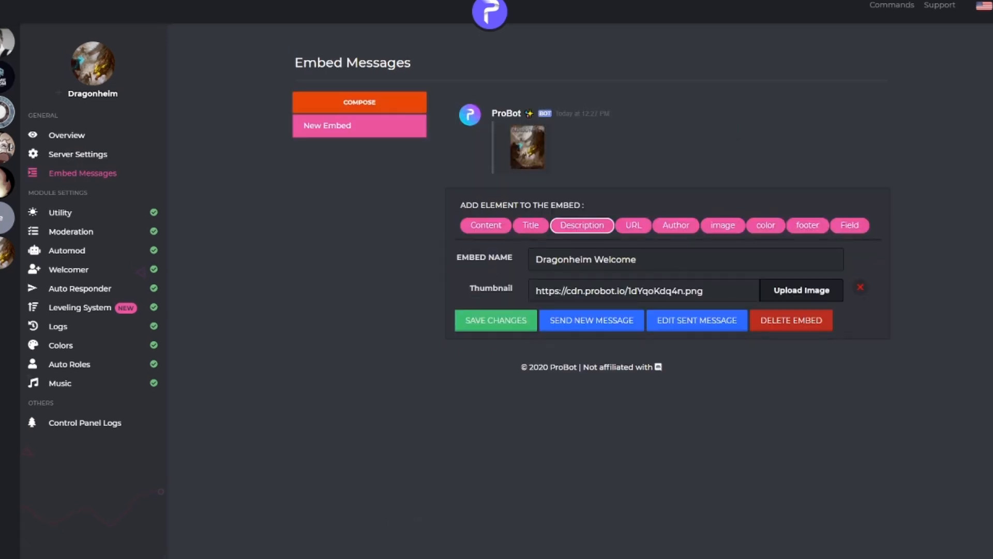
pyautogui.click(580, 225)
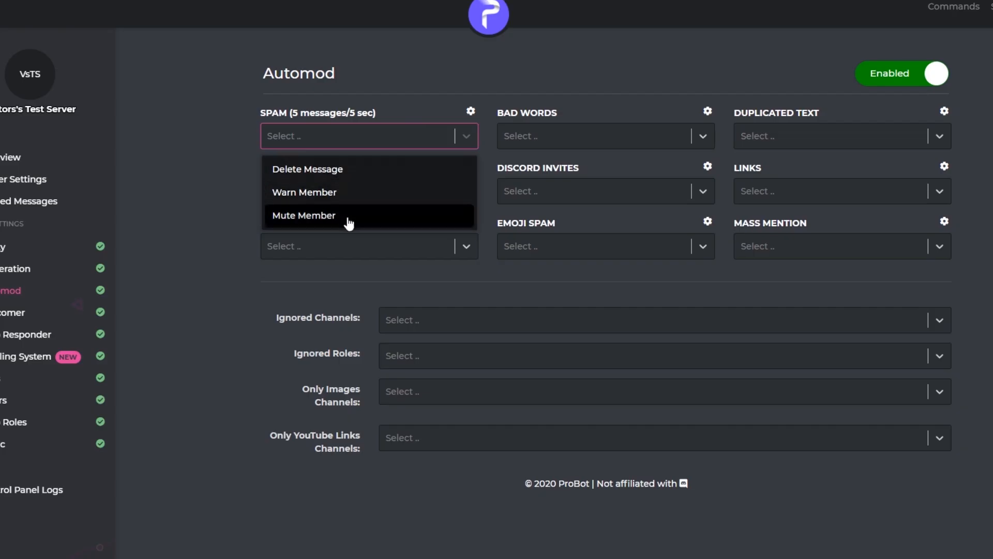
pyautogui.click(303, 215)
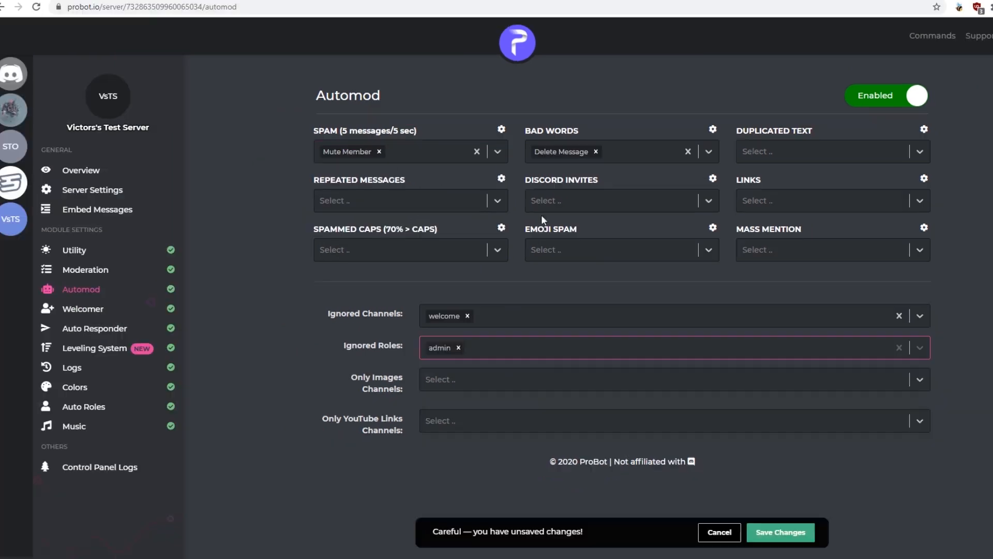
pyautogui.moveTo(606, 402)
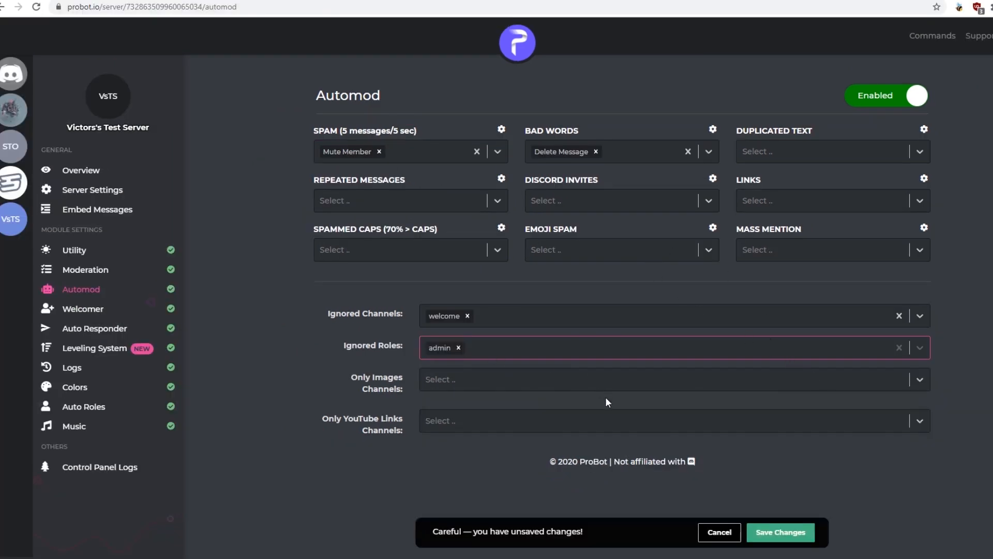
# In Welcomer, turn on sending an image when users join.
pyautogui.click(82, 308)
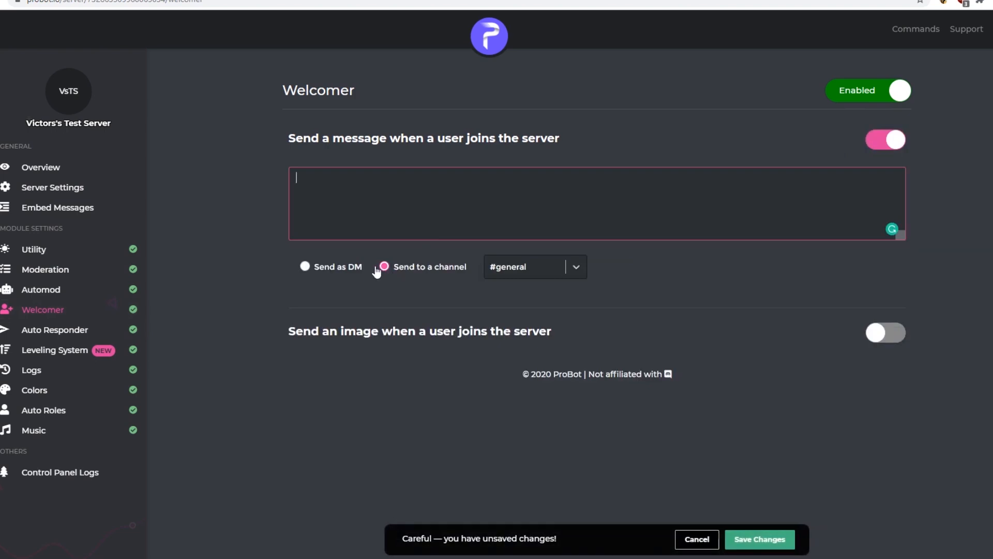
pyautogui.click(885, 332)
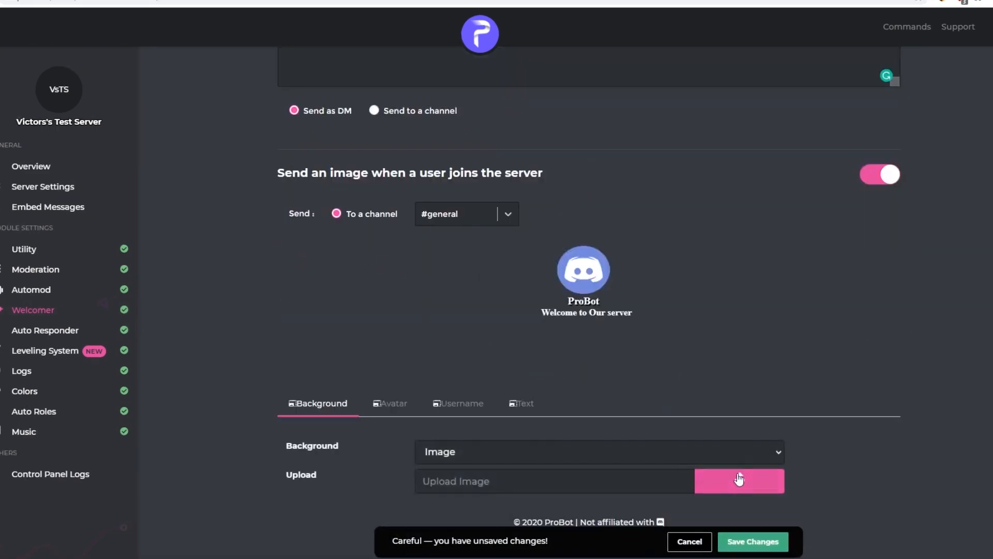
pyautogui.scroll(3)
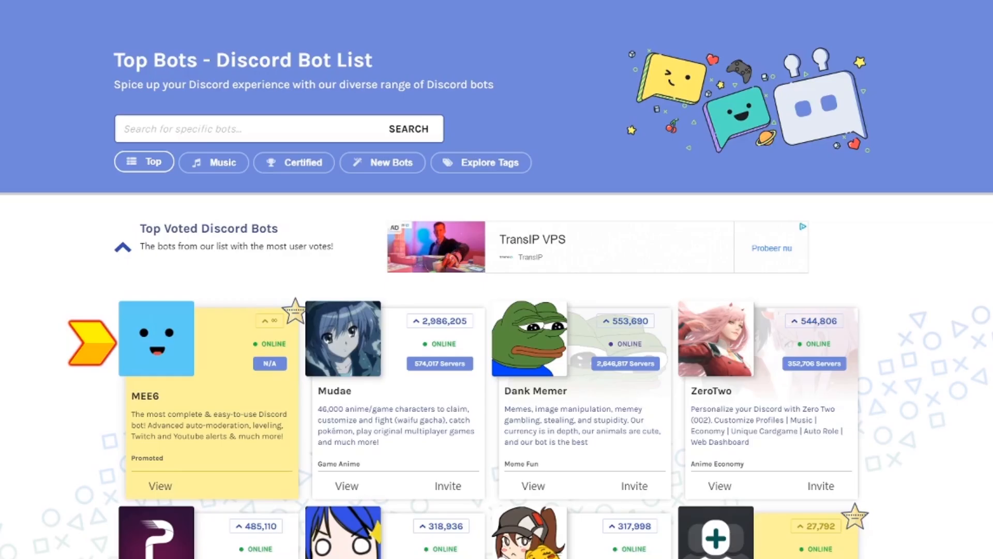
# Scroll the Top Bots page past MEE6, Mudae, ProBot, EPIC RPG and Karuta, then view InviteManager's profile.
pyautogui.scroll(-3)
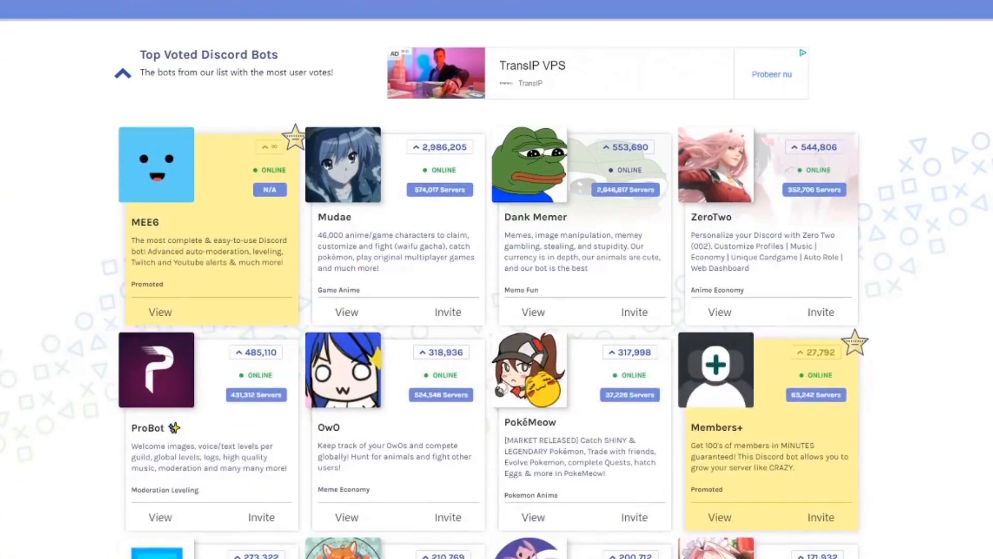
pyautogui.scroll(-3)
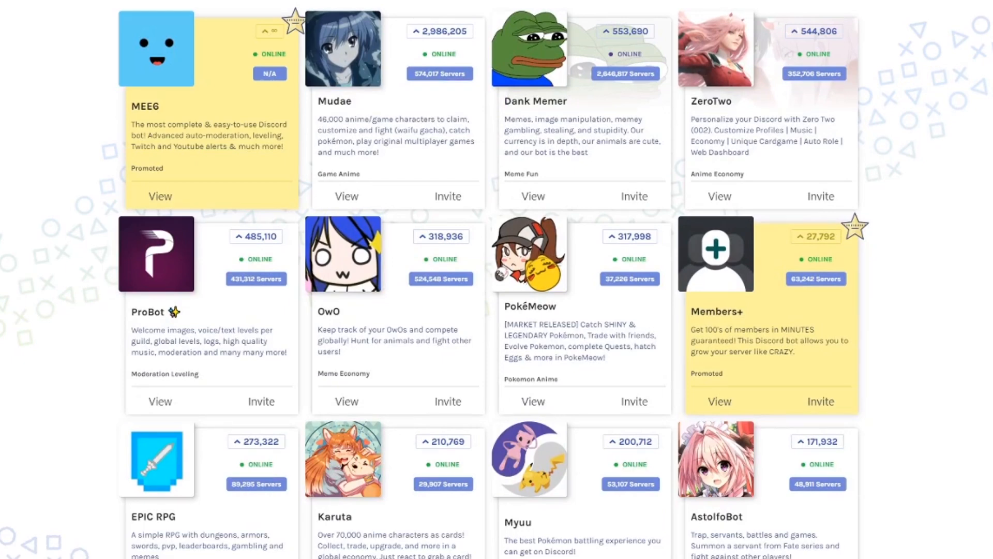
pyautogui.scroll(-3)
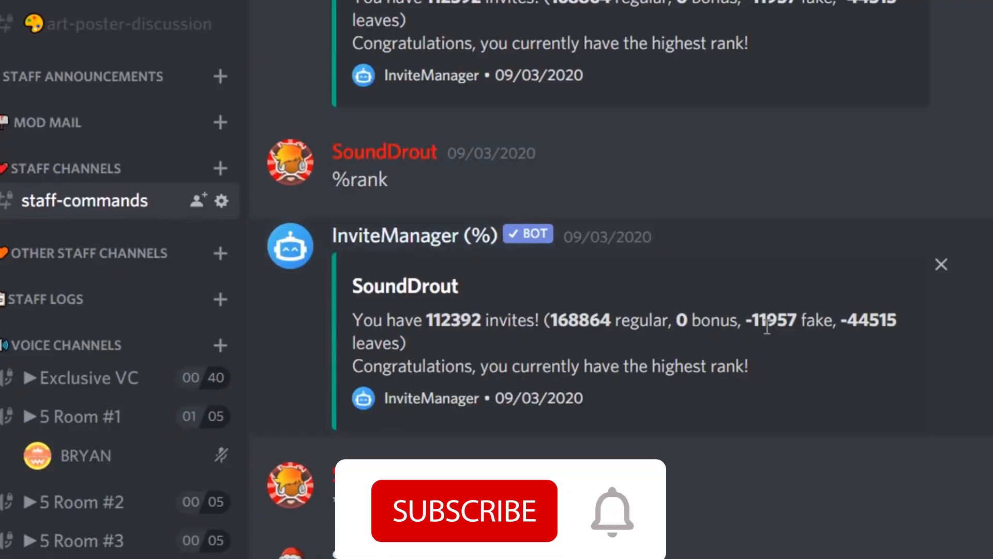
pyautogui.click(464, 512)
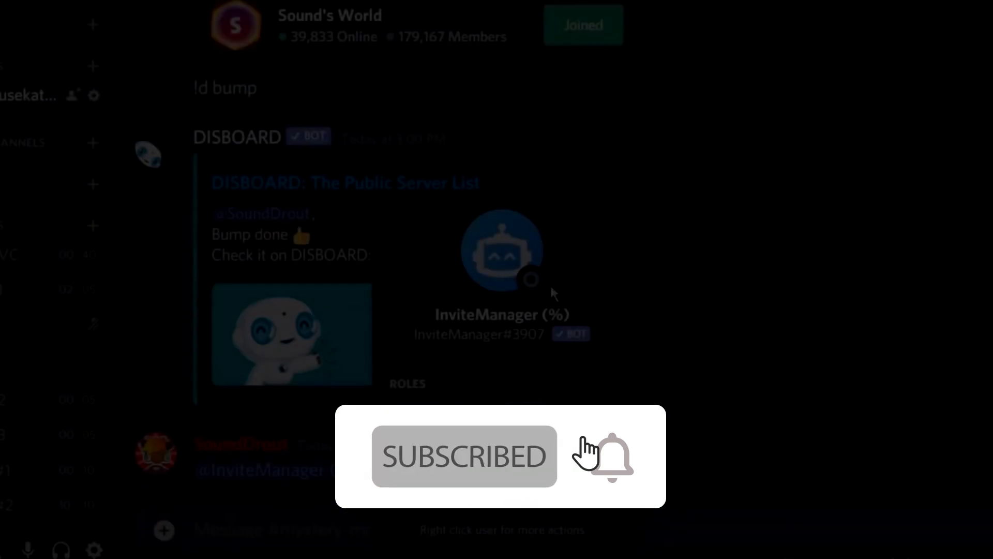